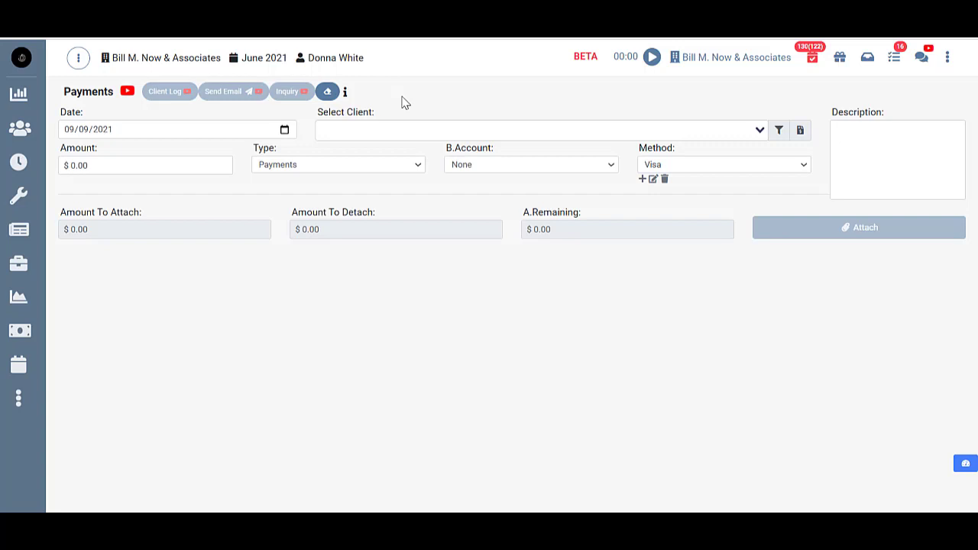
mouse_move(337, 91)
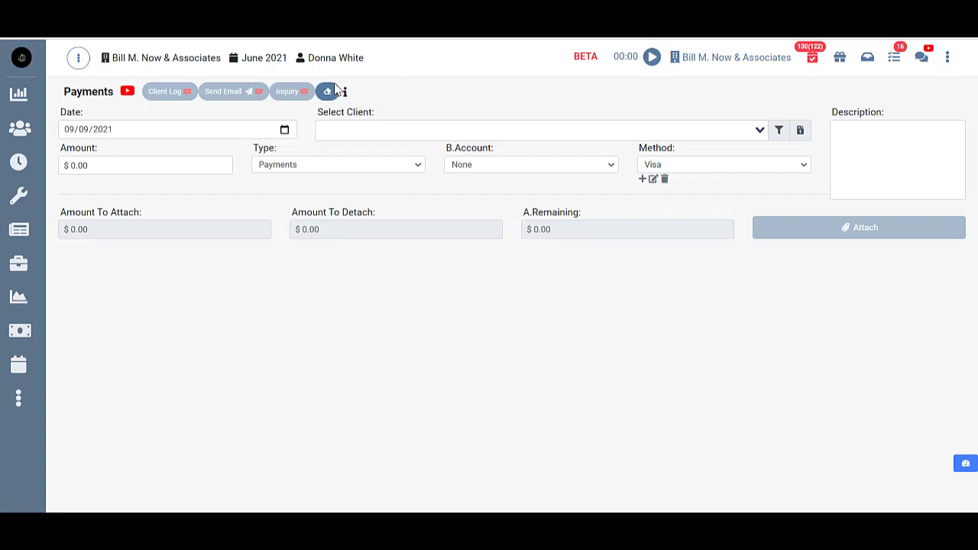
mouse_move(128, 132)
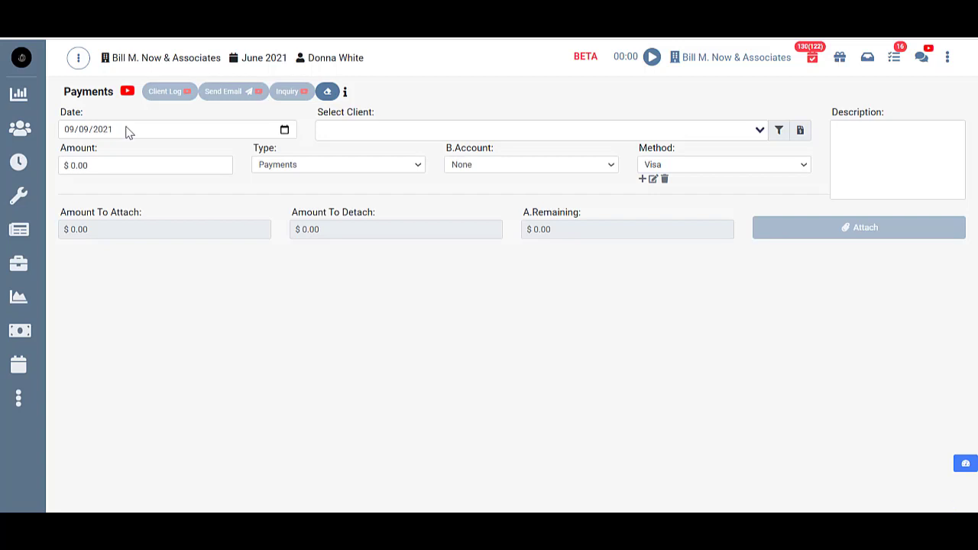
mouse_move(116, 134)
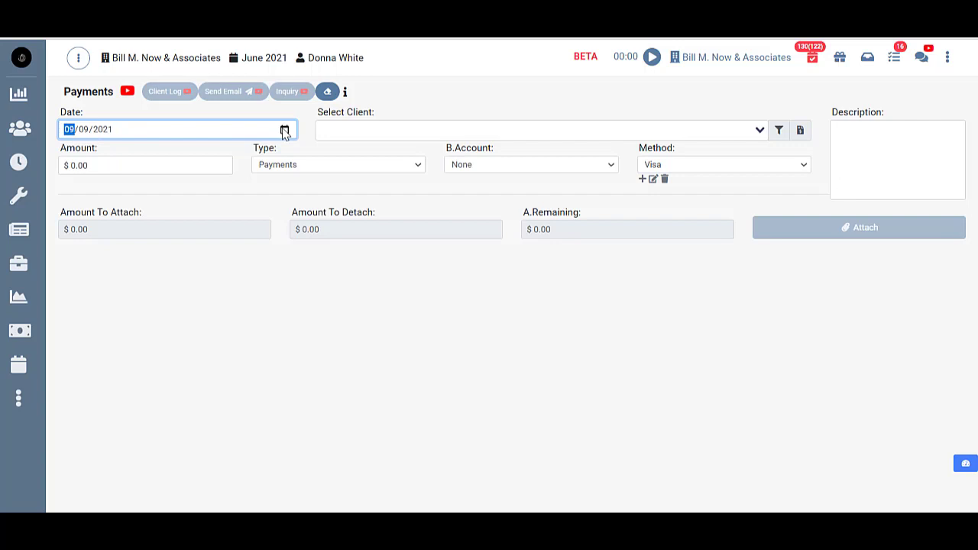
mouse_move(247, 134)
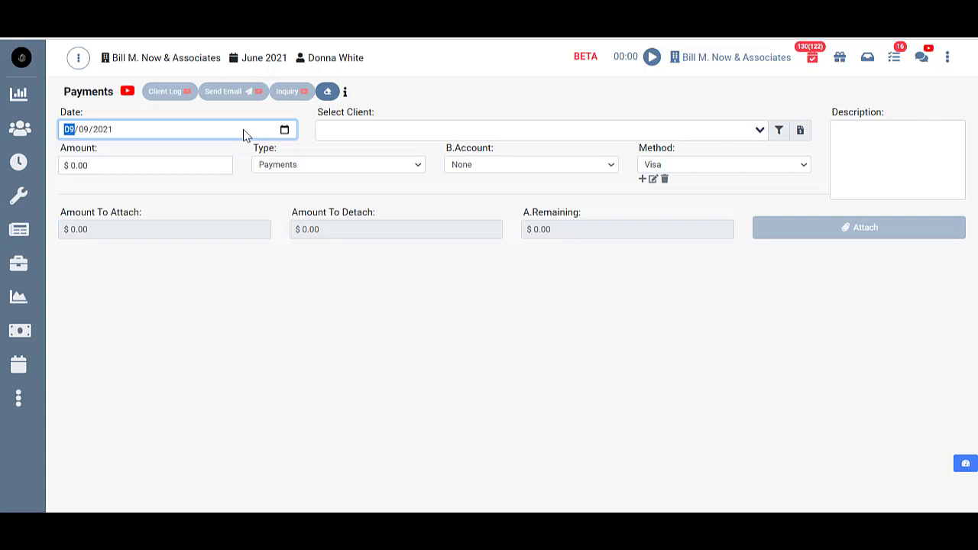
Select client 1234567BC to list its two unpaid invoices and finance charge.
click(535, 130)
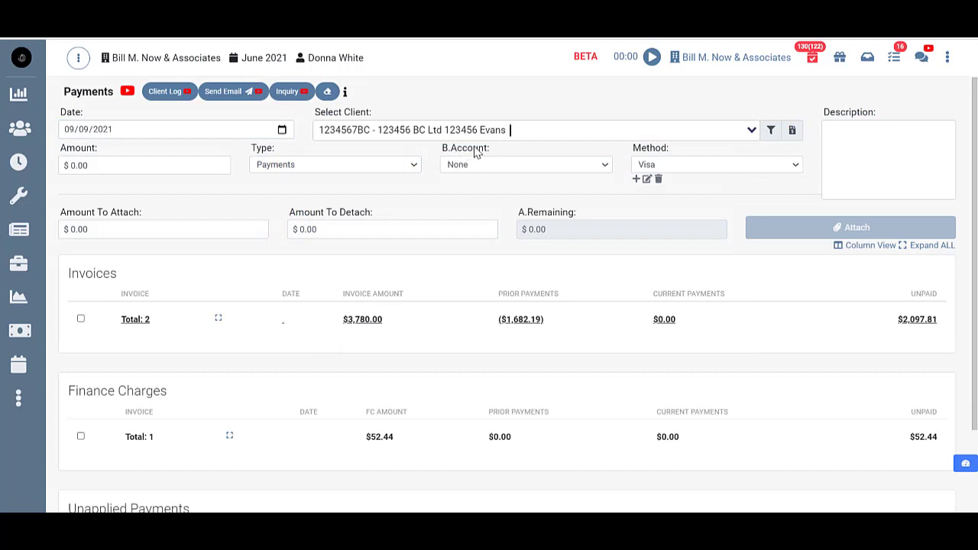
mouse_move(487, 178)
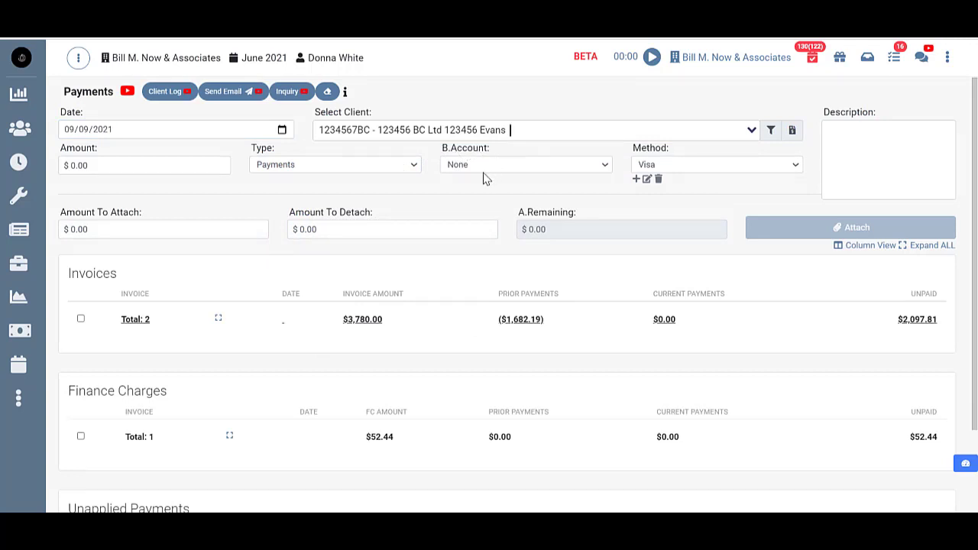
mouse_move(183, 483)
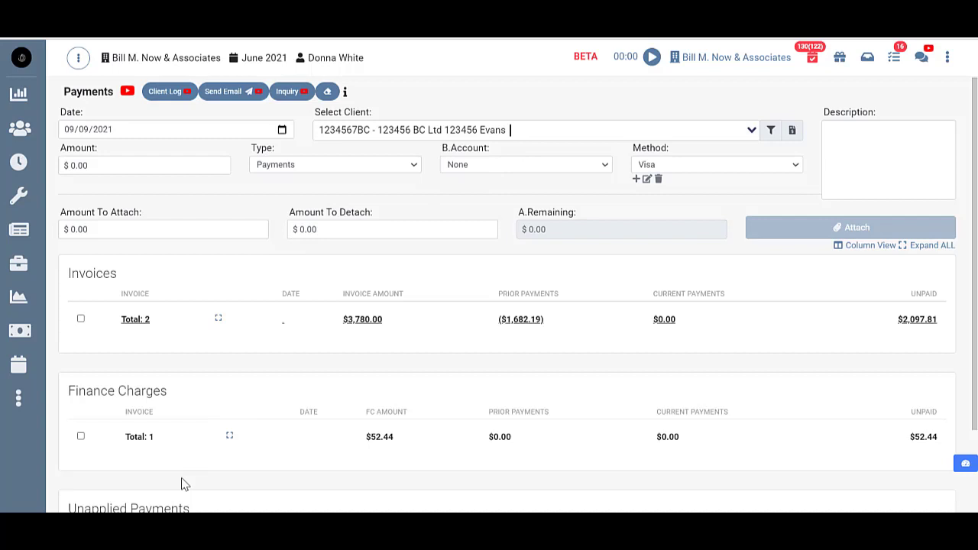
mouse_move(536, 353)
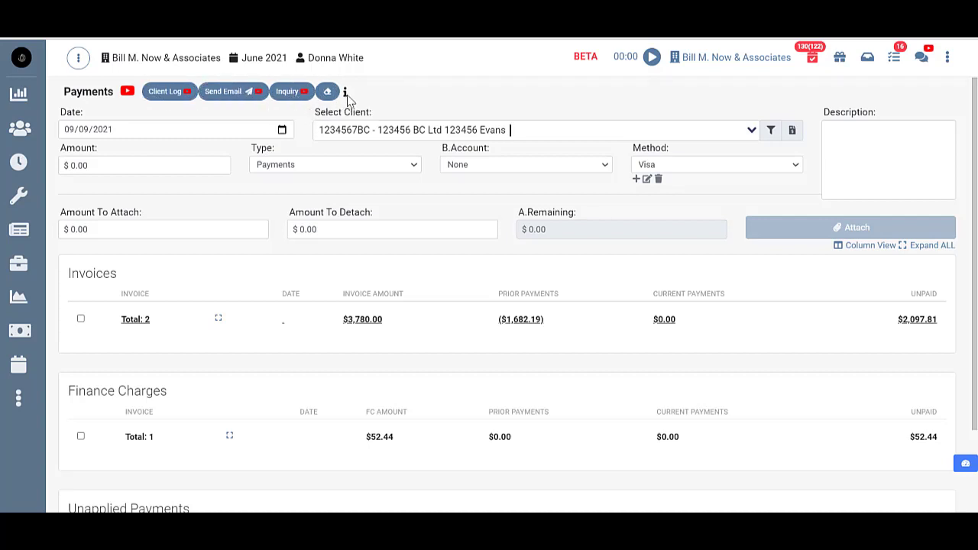
mouse_move(471, 120)
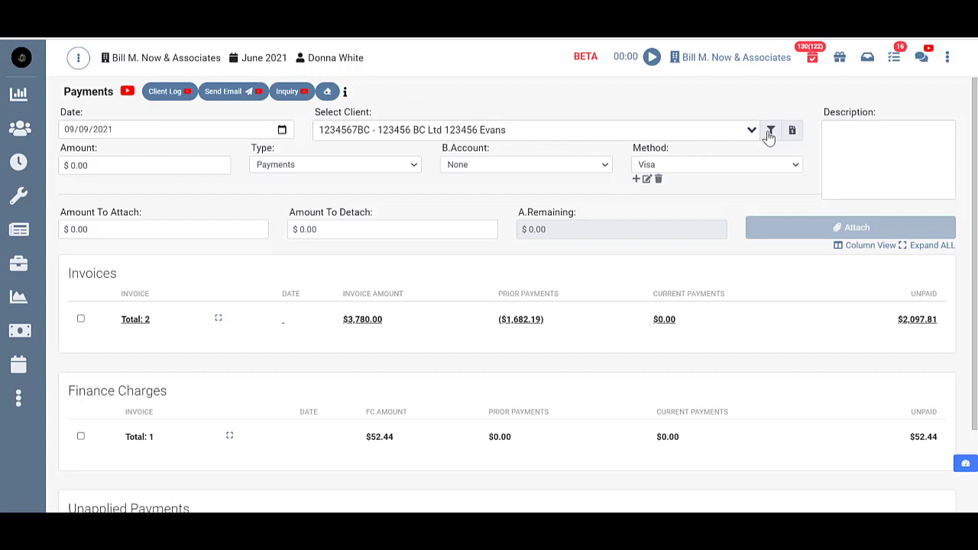
click(770, 130)
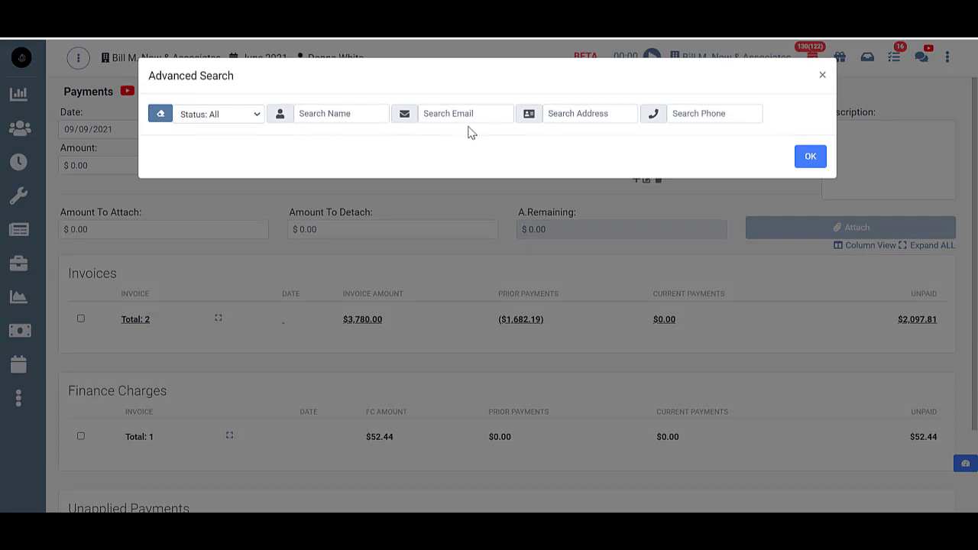
mouse_move(336, 94)
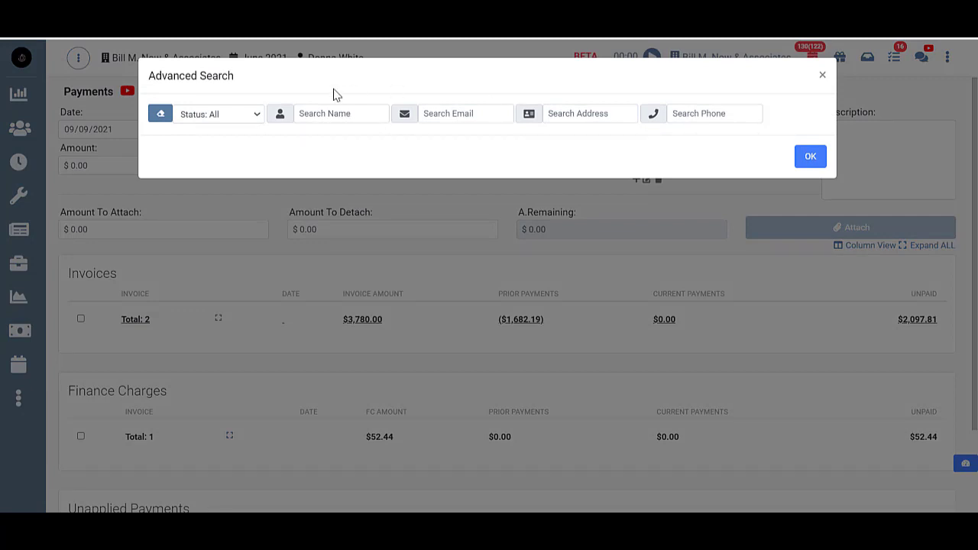
click(809, 156)
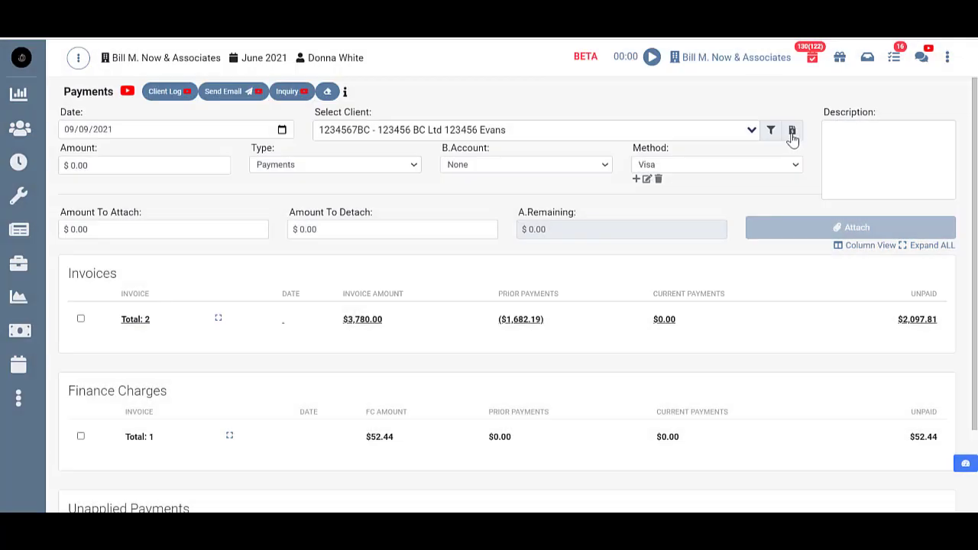
click(792, 130)
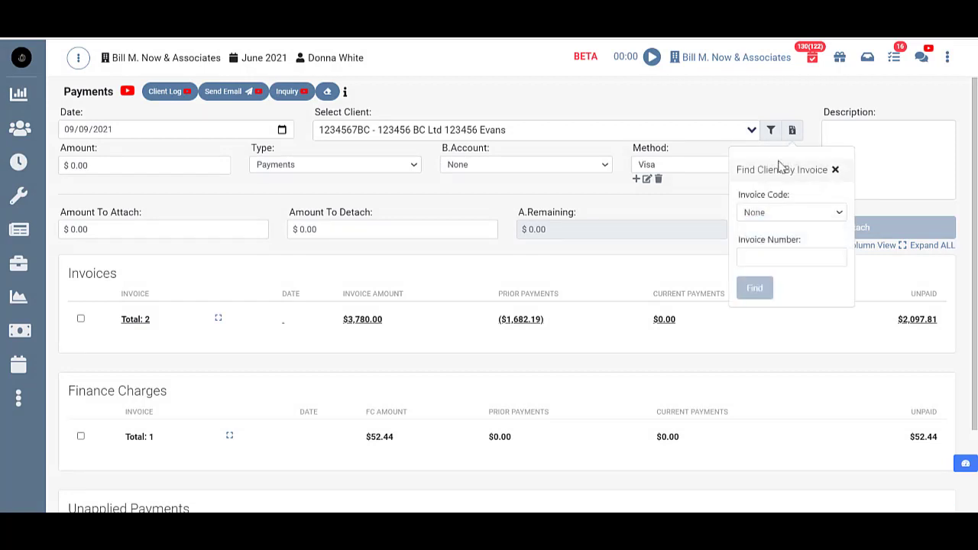
mouse_move(801, 220)
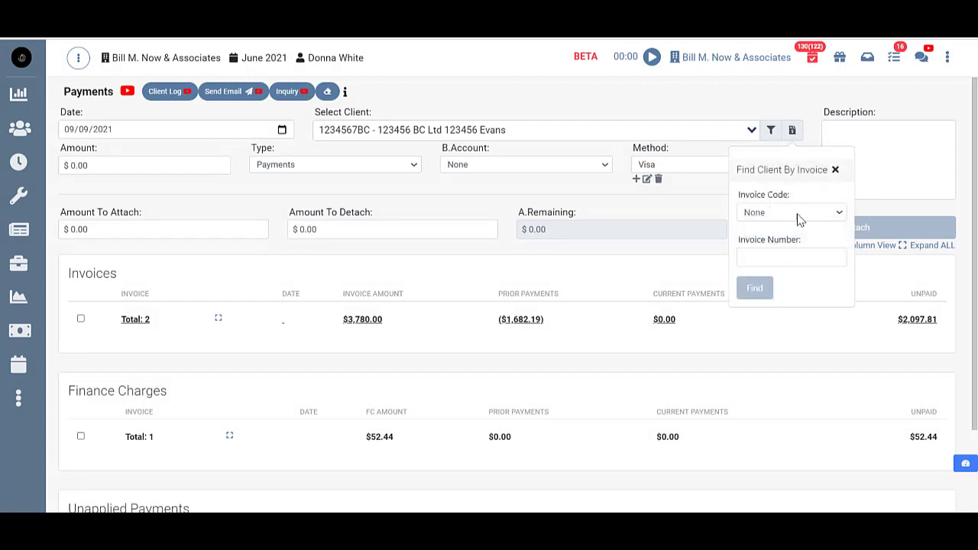
click(835, 169)
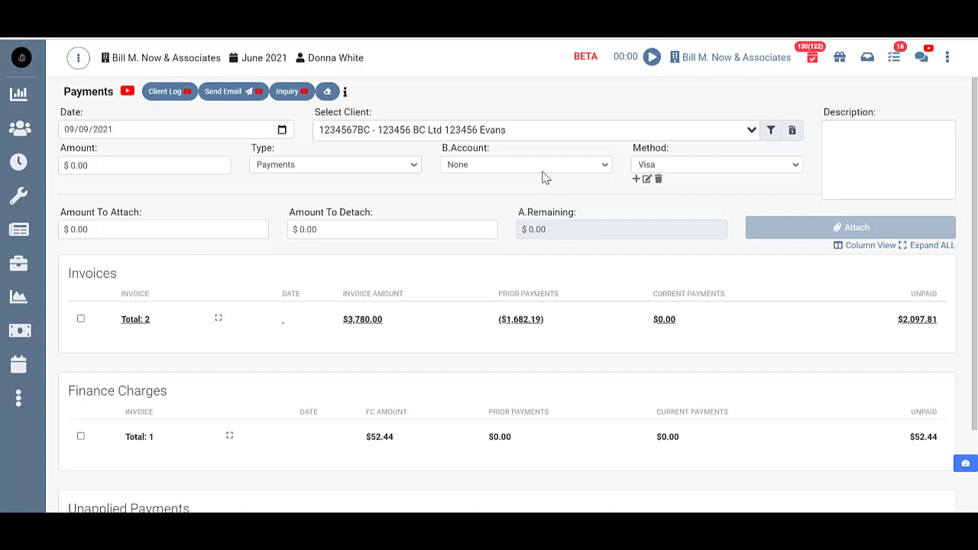
Enter a payment amount of 2,000.00 and keep the type as Payments.
click(144, 165)
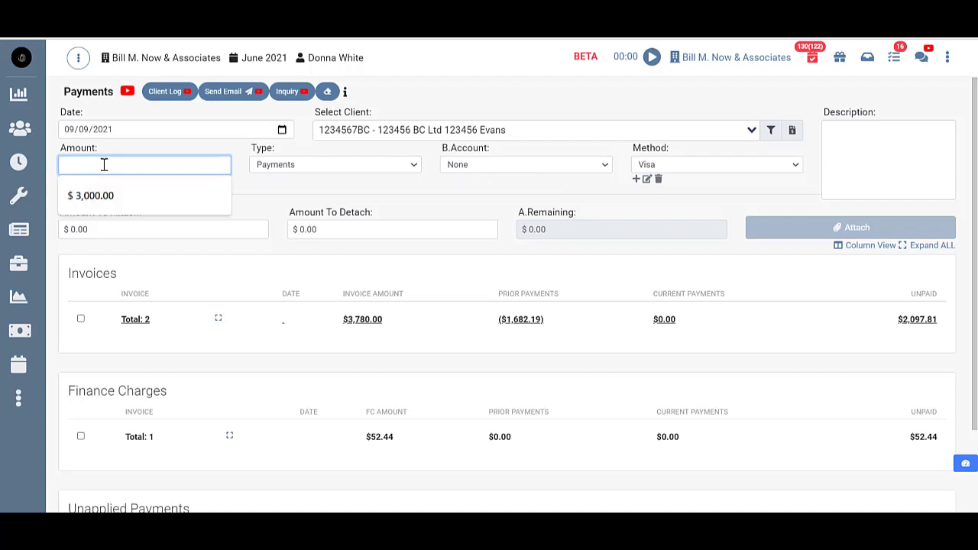
text(2)
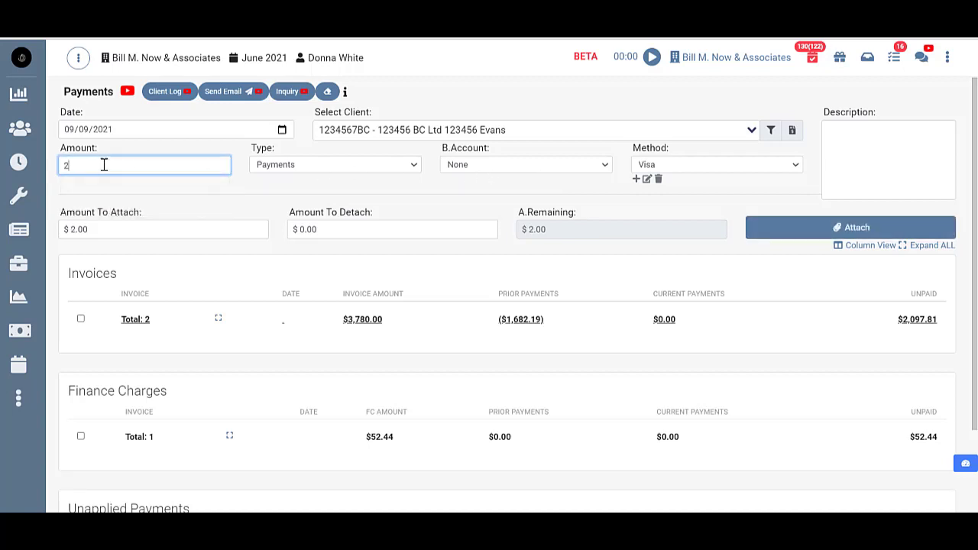
text(,000.00)
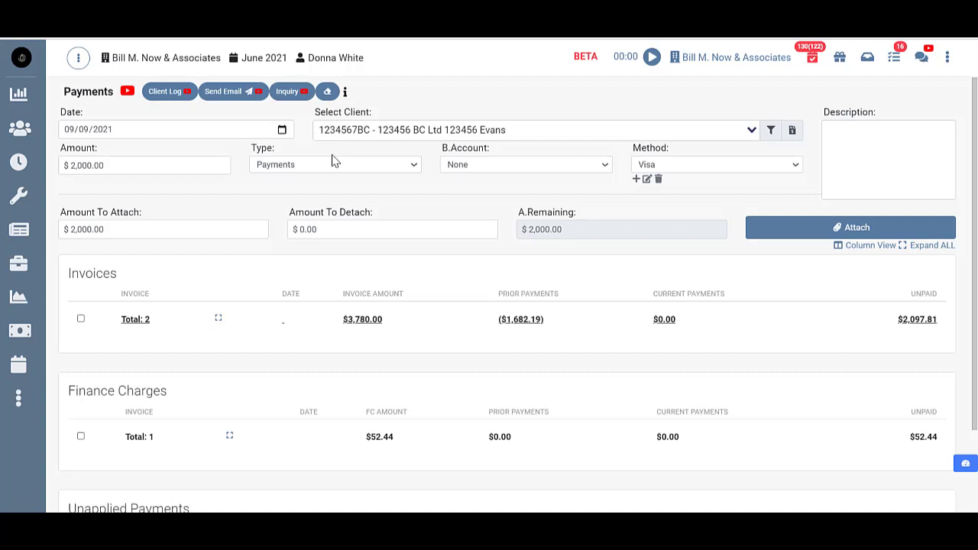
click(335, 164)
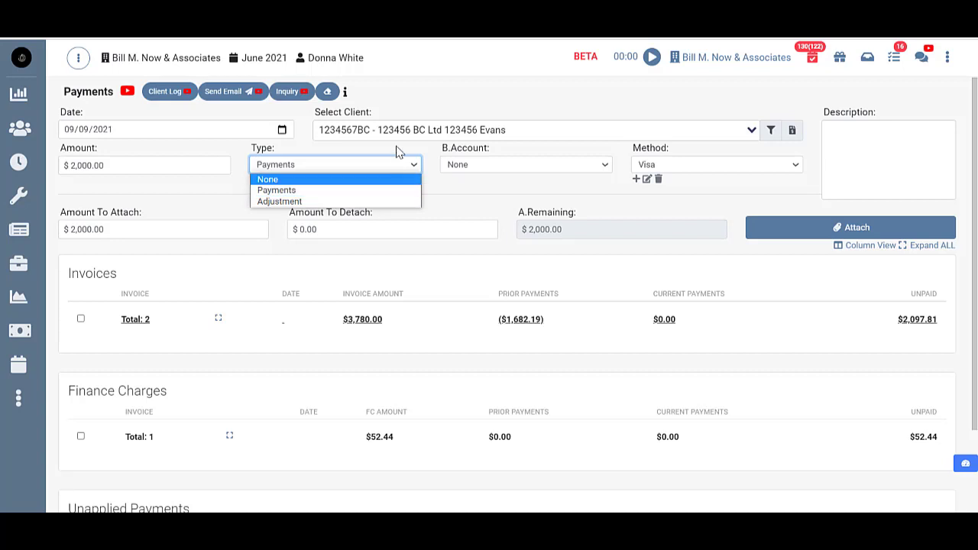
click(277, 190)
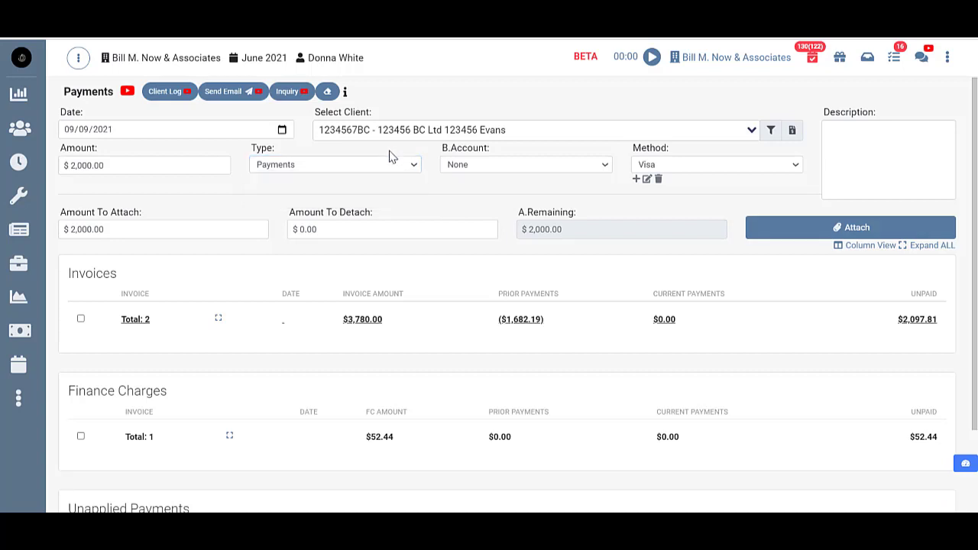
mouse_move(511, 151)
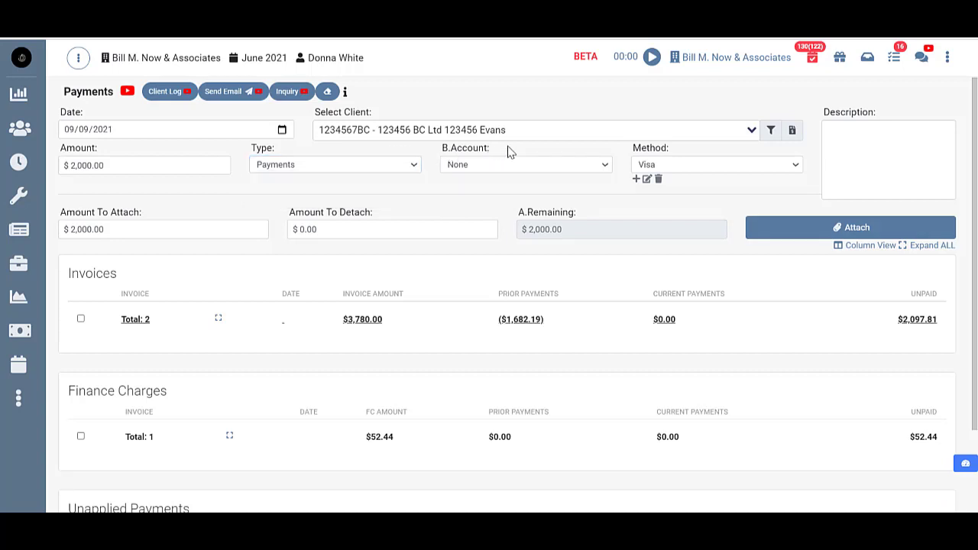
mouse_move(82, 328)
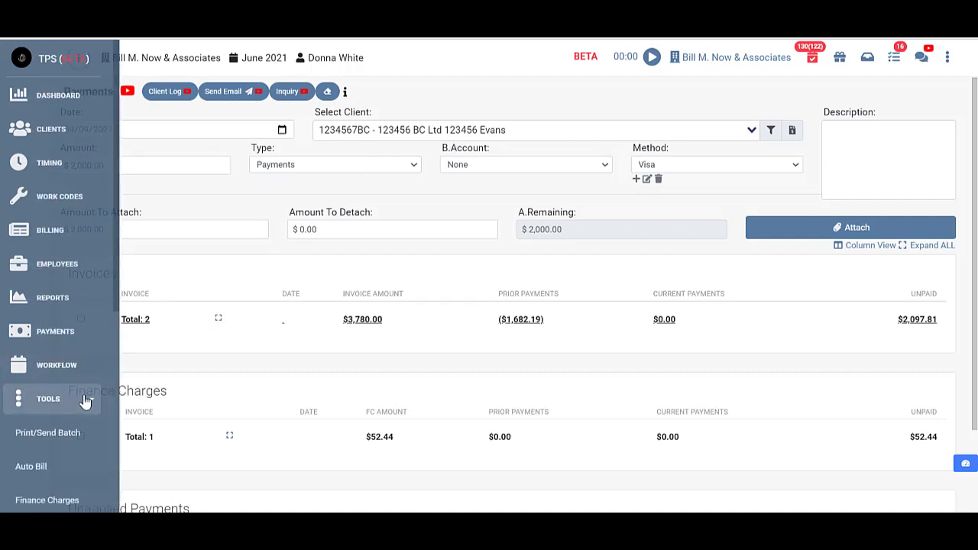
Deposit the payment into International Bank and set the method to Visa.
scroll(down, 3)
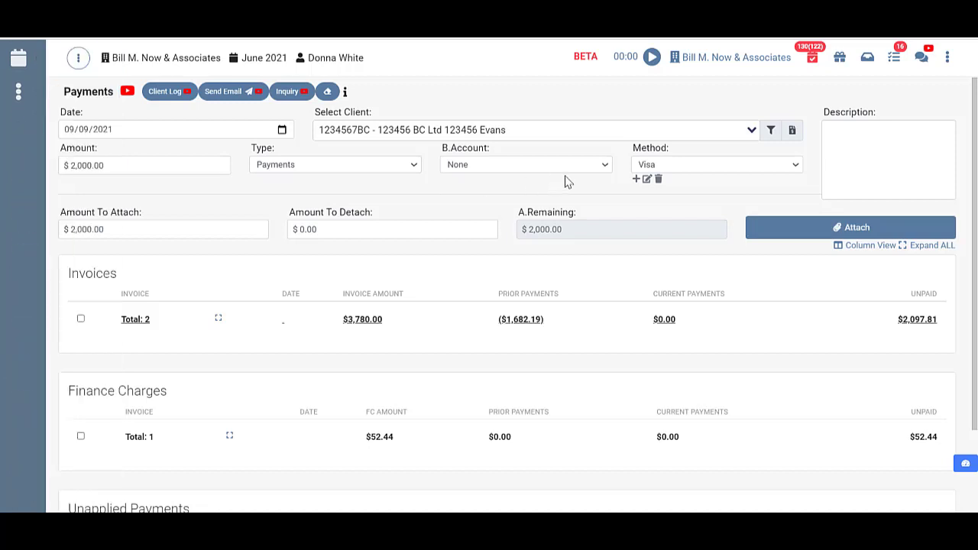
click(526, 164)
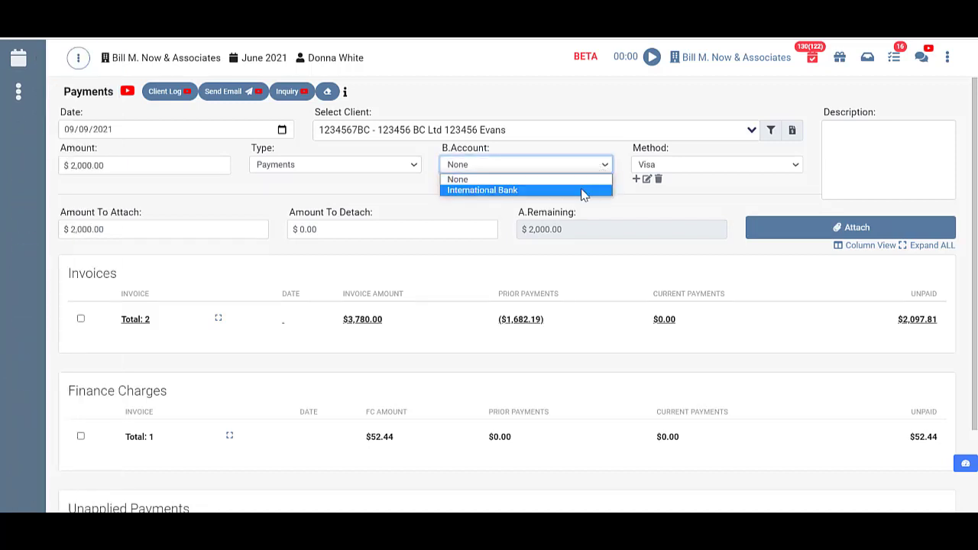
click(481, 189)
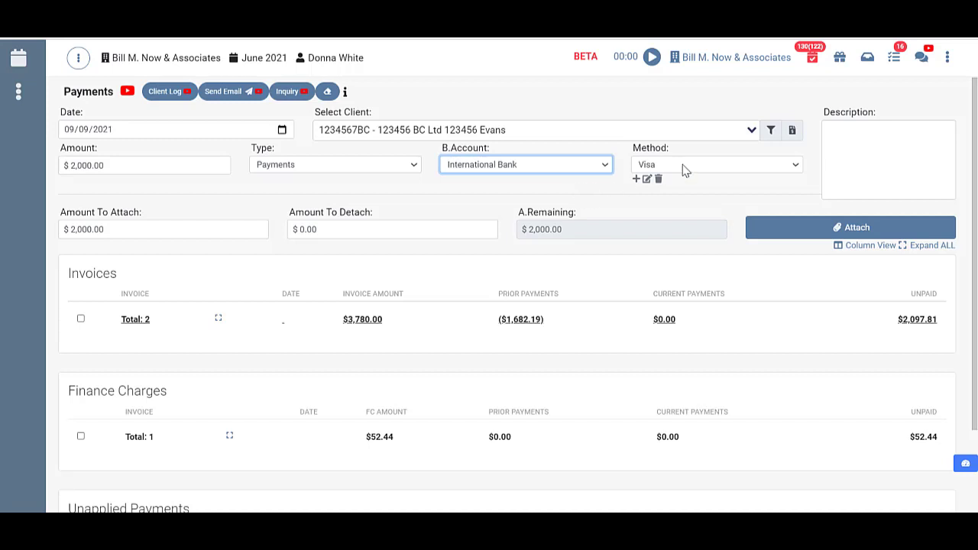
click(717, 164)
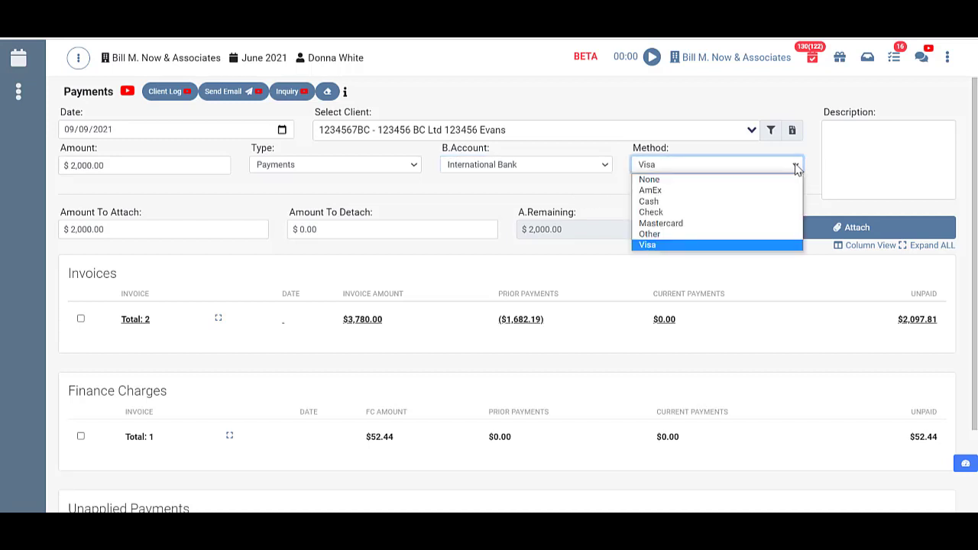
mouse_move(696, 212)
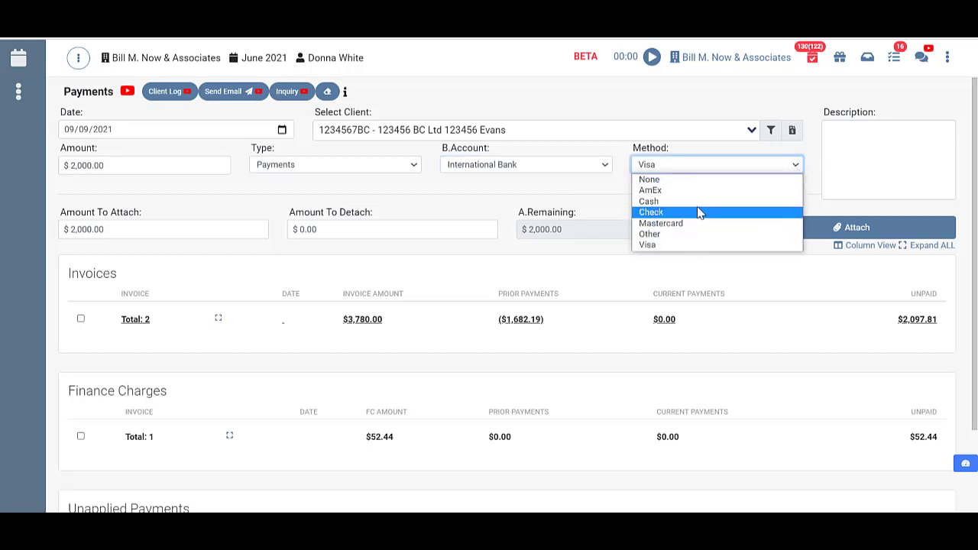
mouse_move(680, 244)
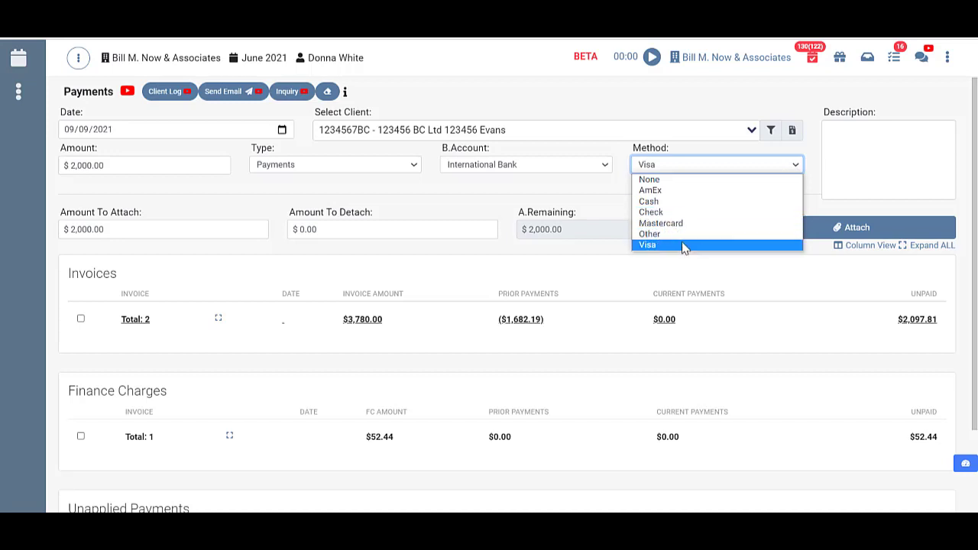
click(648, 245)
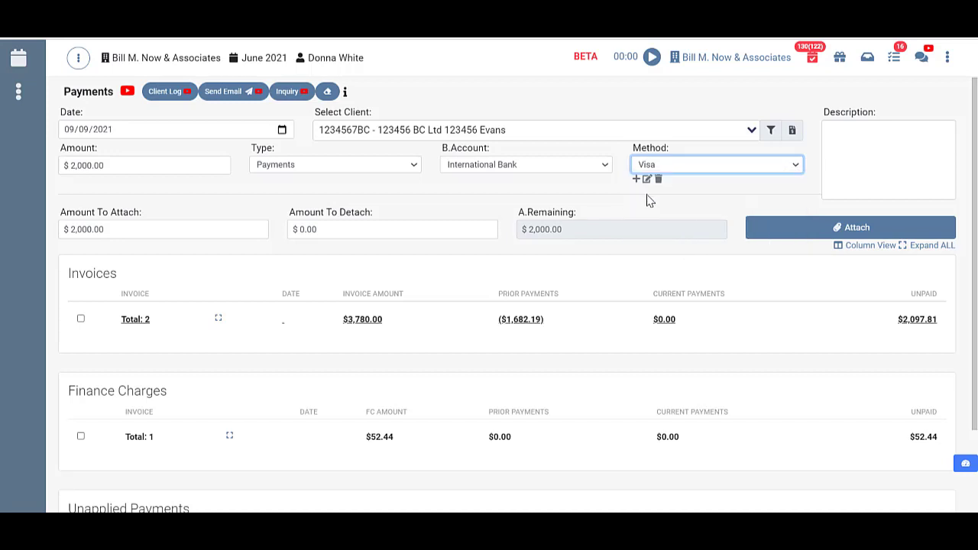
mouse_move(652, 185)
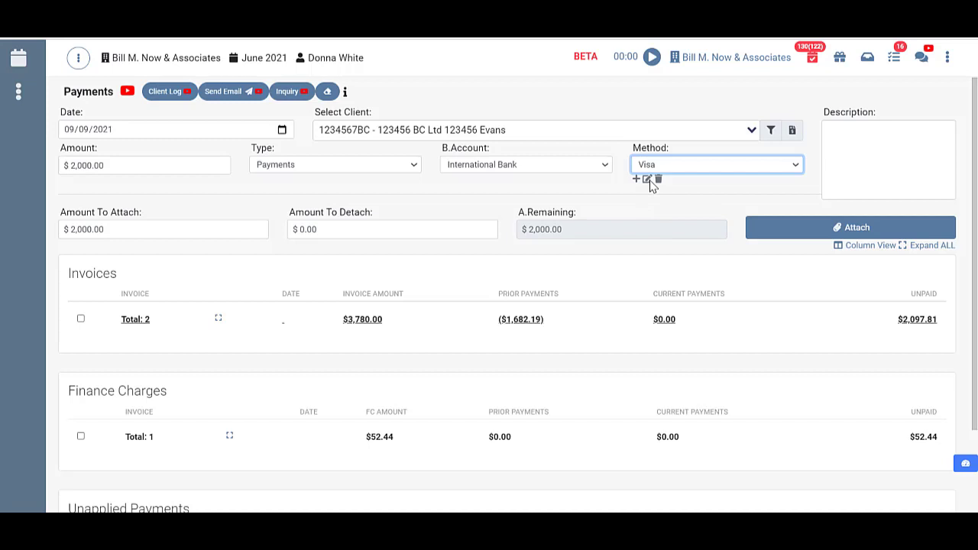
mouse_move(819, 169)
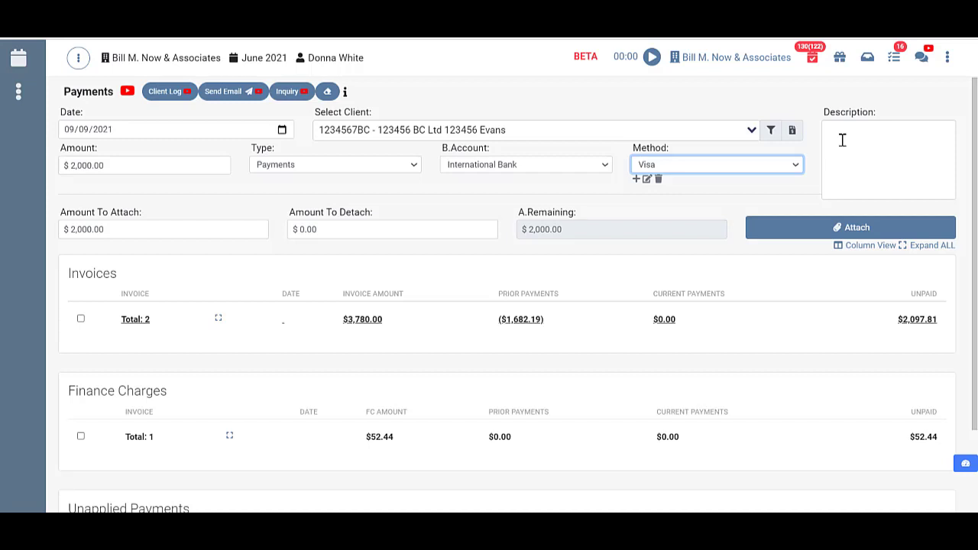
mouse_move(550, 217)
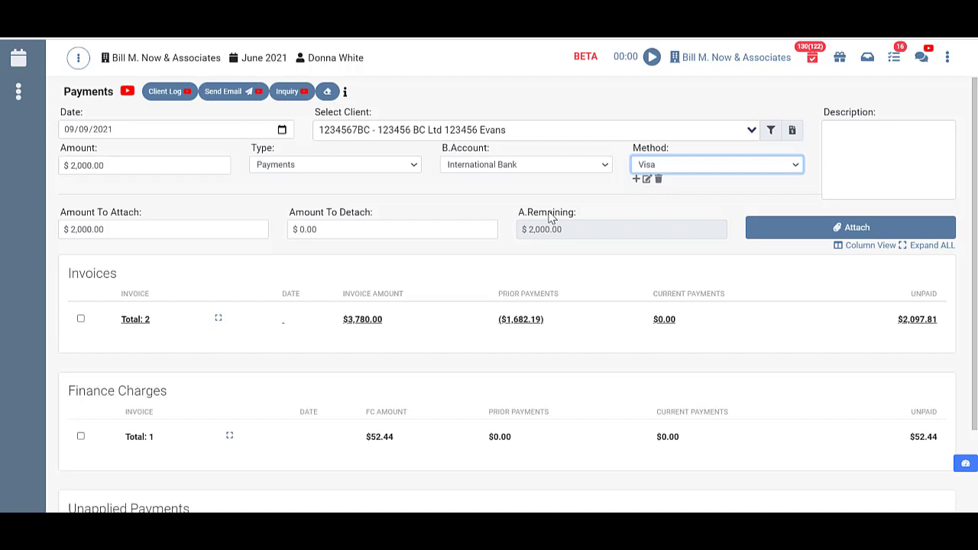
scroll(down, 3)
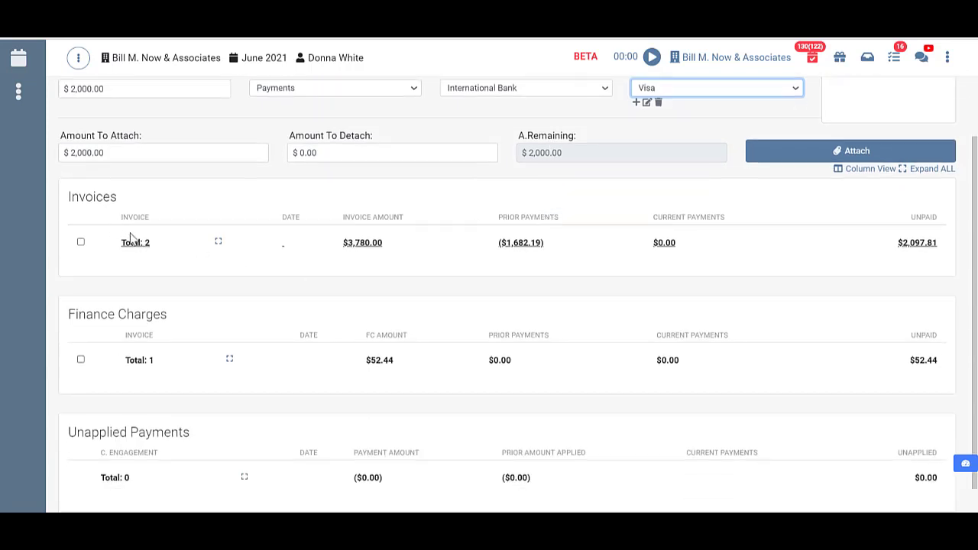
mouse_move(177, 370)
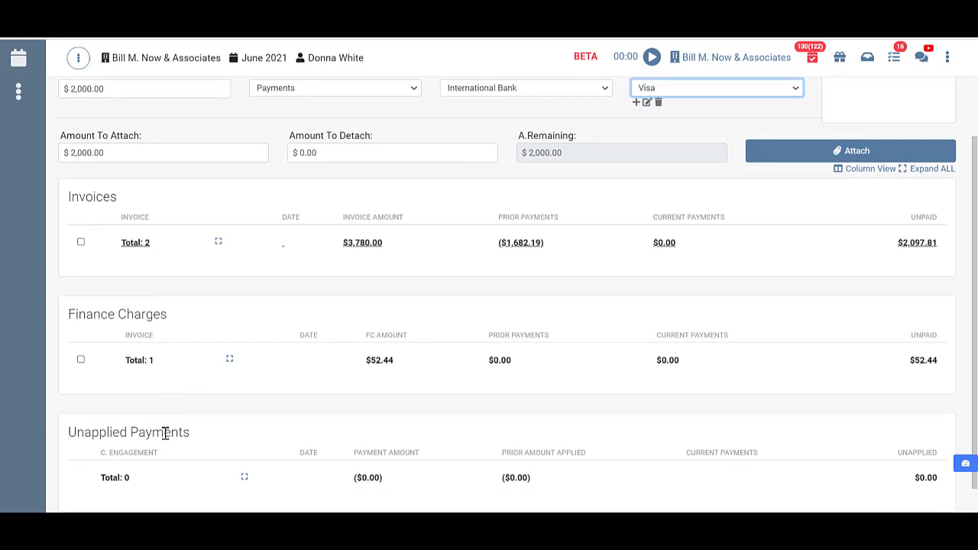
mouse_move(179, 428)
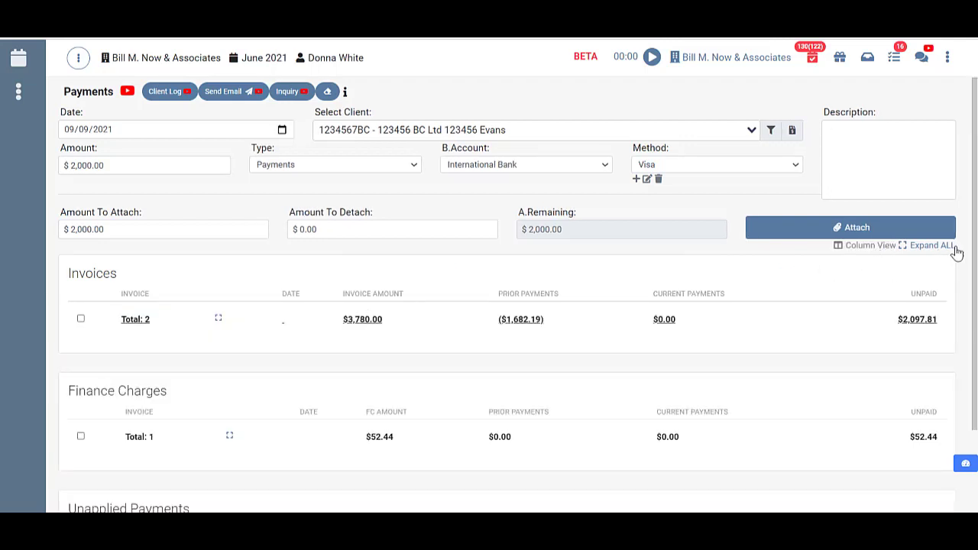
click(930, 245)
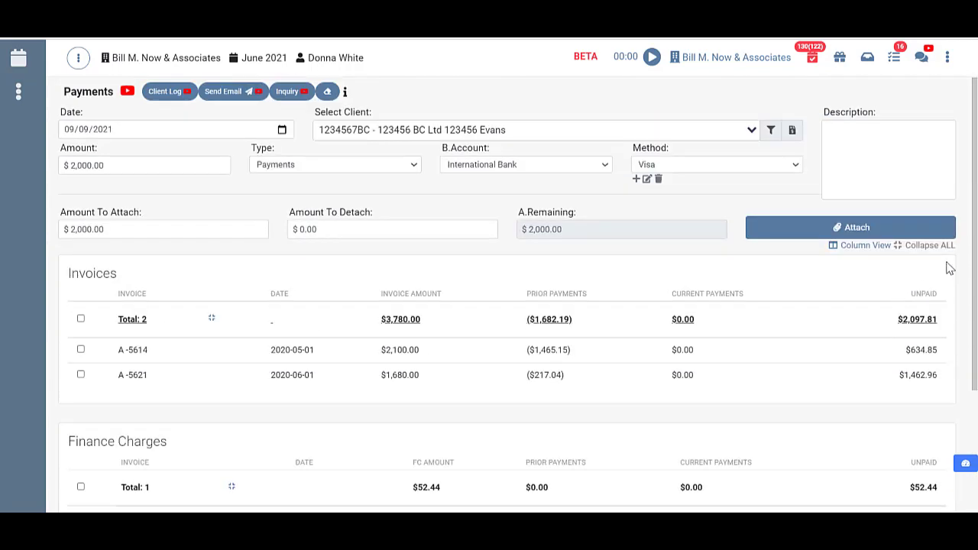
click(929, 244)
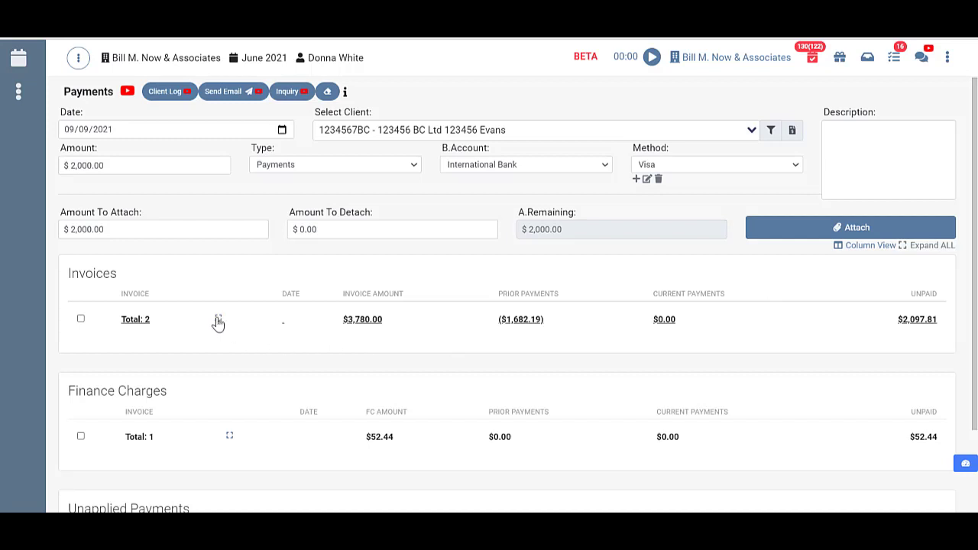
click(213, 319)
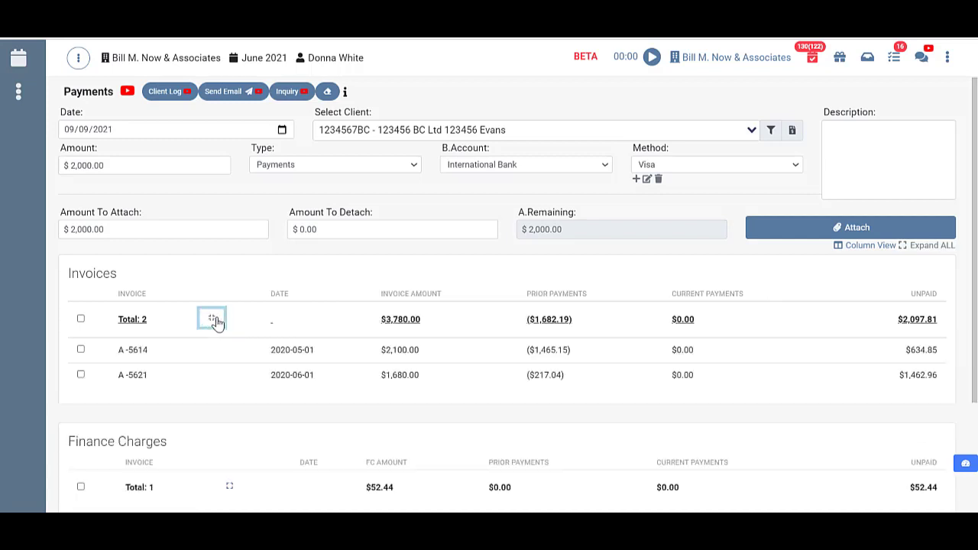
click(217, 319)
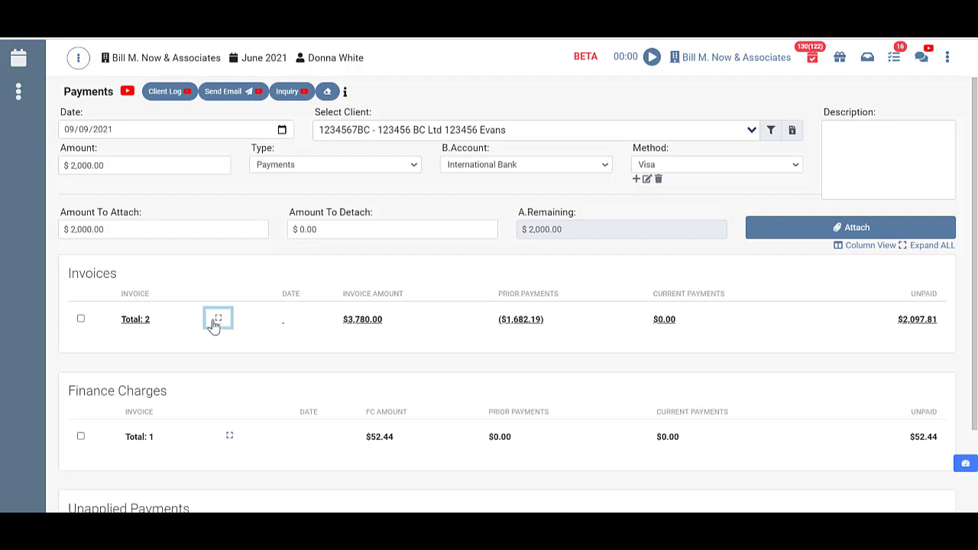
click(218, 319)
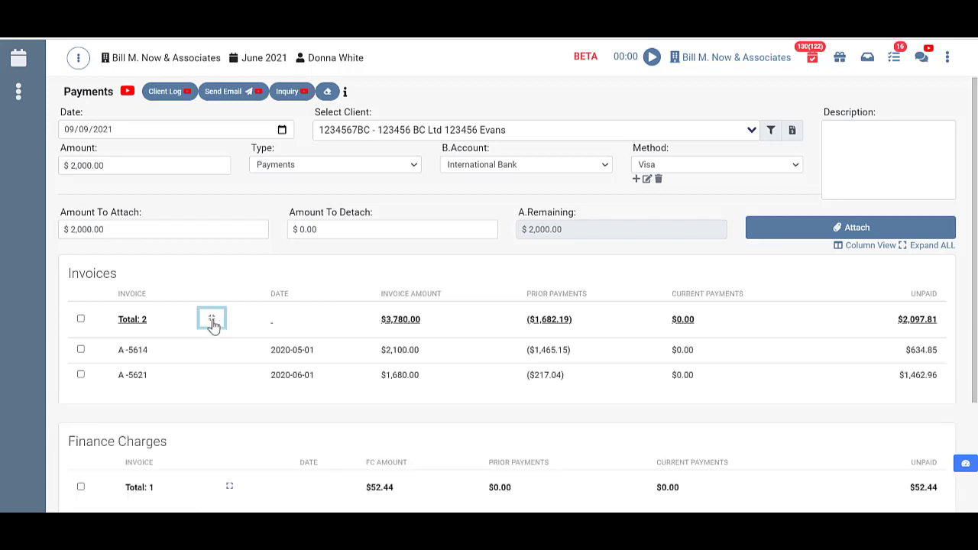
mouse_move(128, 309)
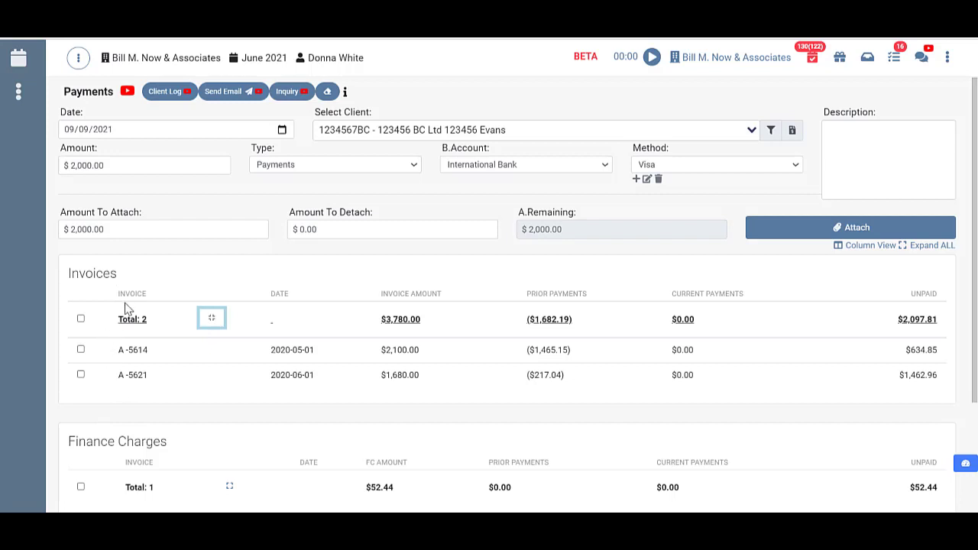
mouse_move(131, 468)
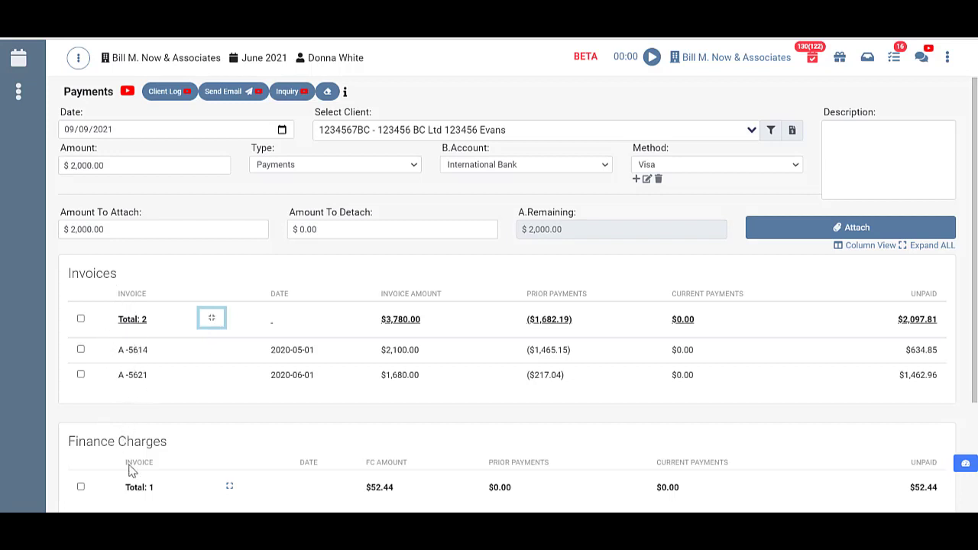
scroll(down, 3)
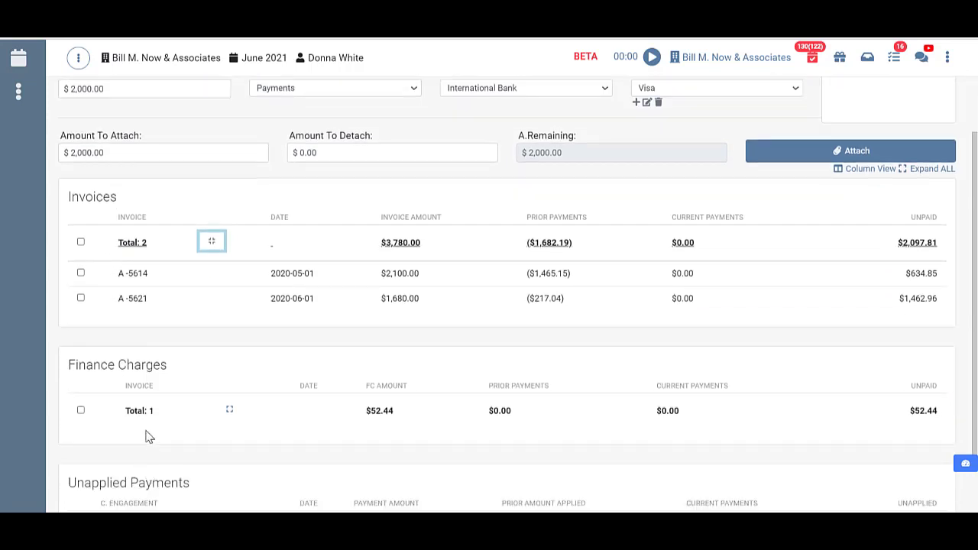
scroll(down, 3)
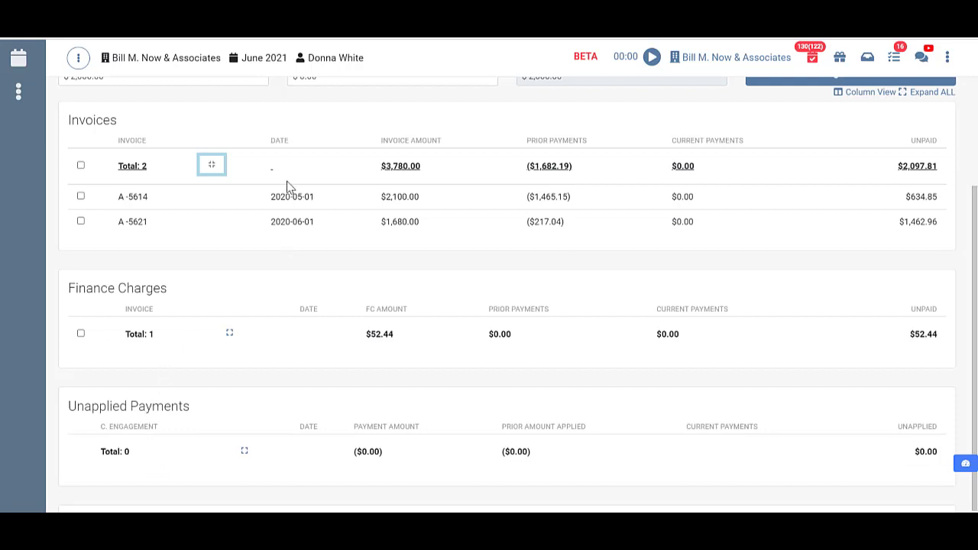
mouse_move(430, 173)
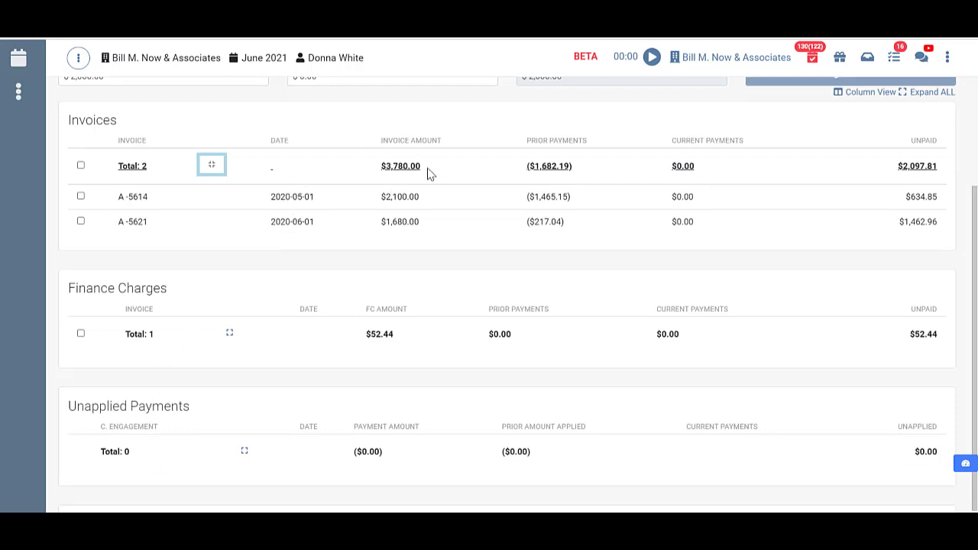
mouse_move(395, 216)
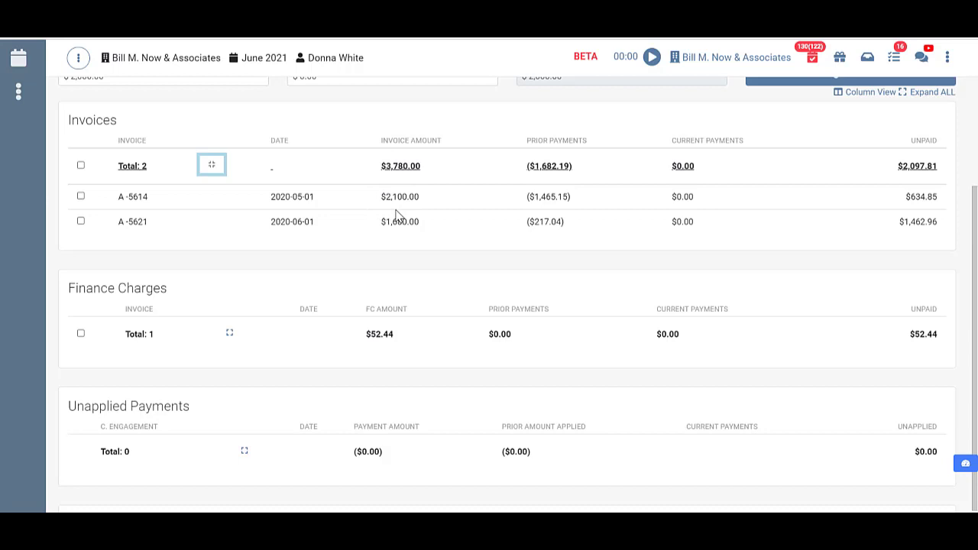
mouse_move(558, 154)
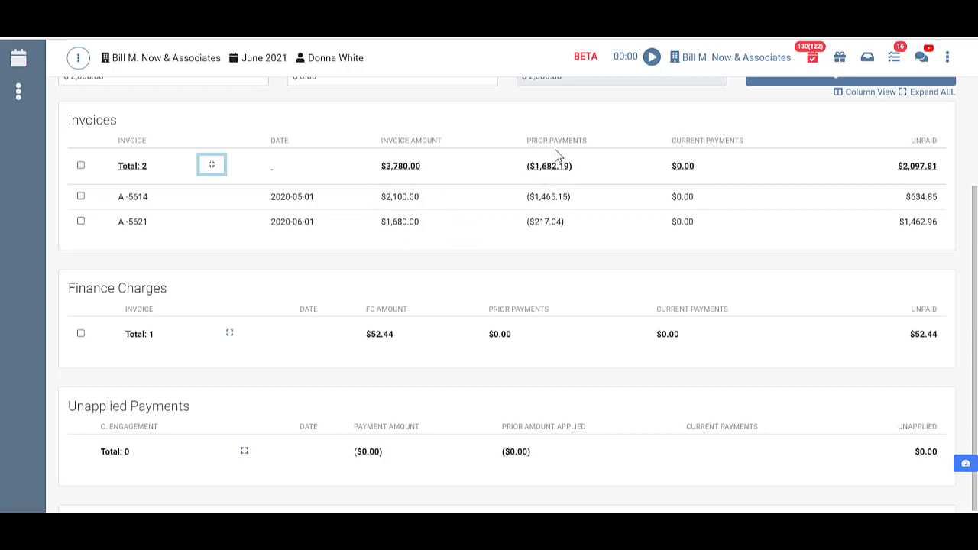
mouse_move(522, 209)
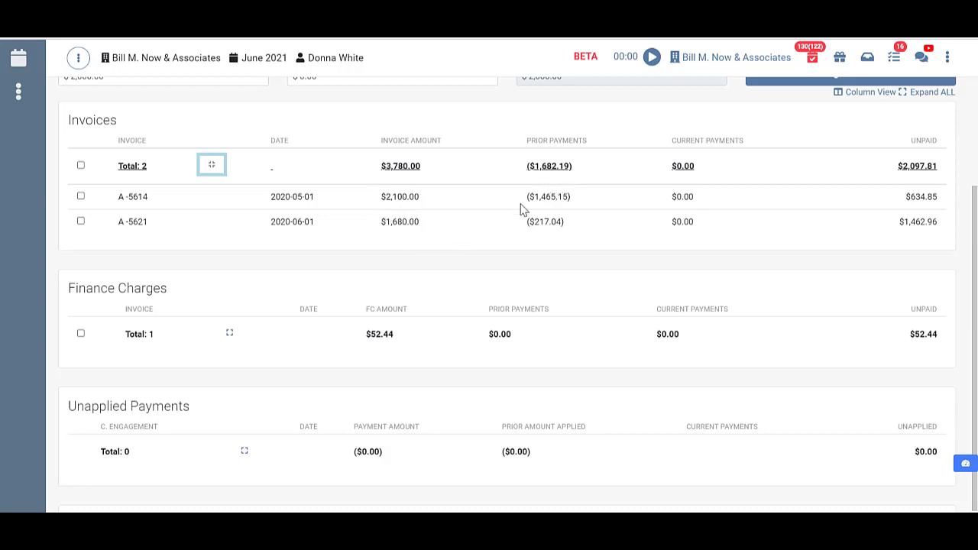
mouse_move(580, 230)
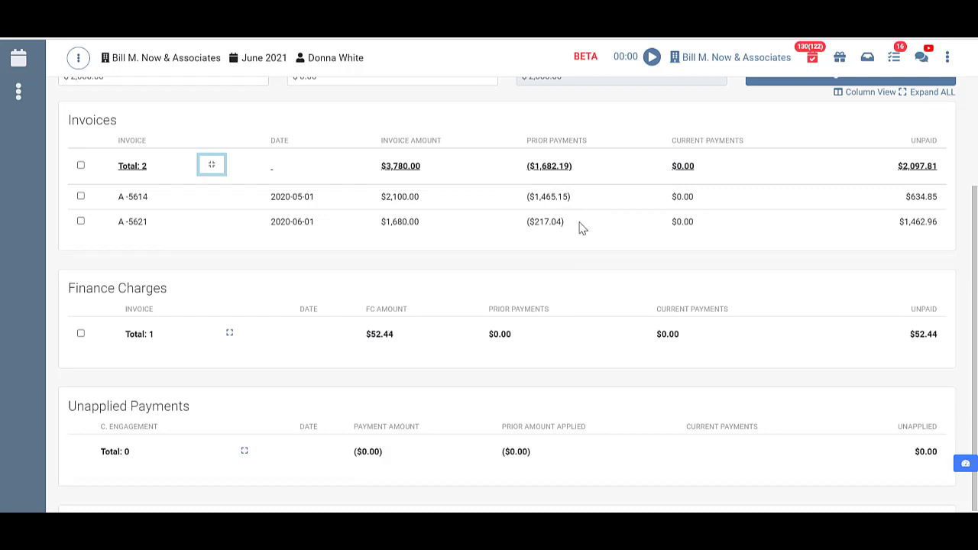
mouse_move(692, 171)
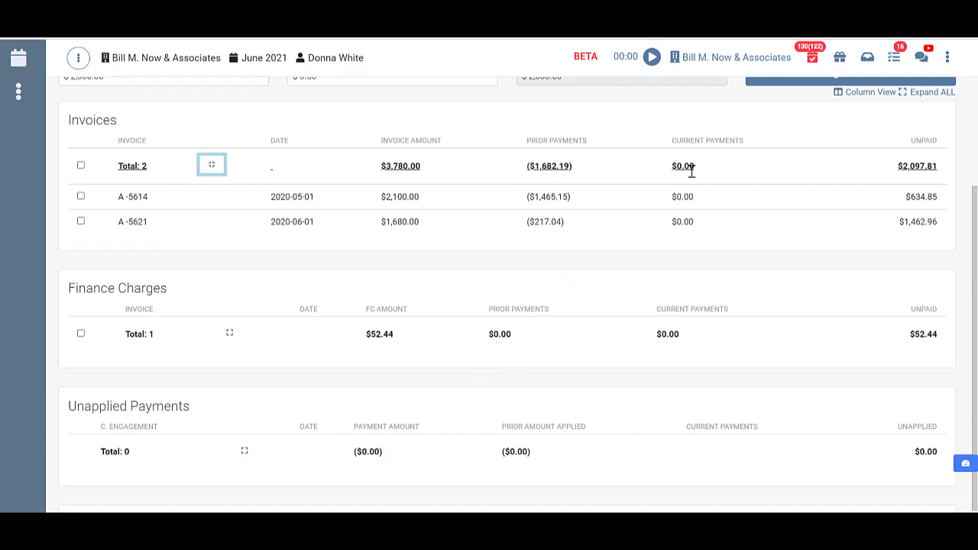
mouse_move(689, 328)
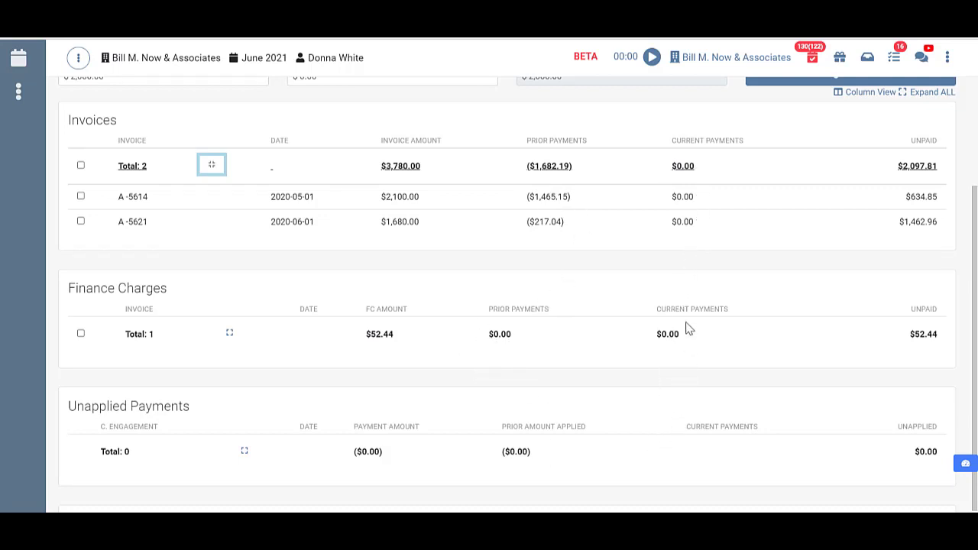
mouse_move(917, 168)
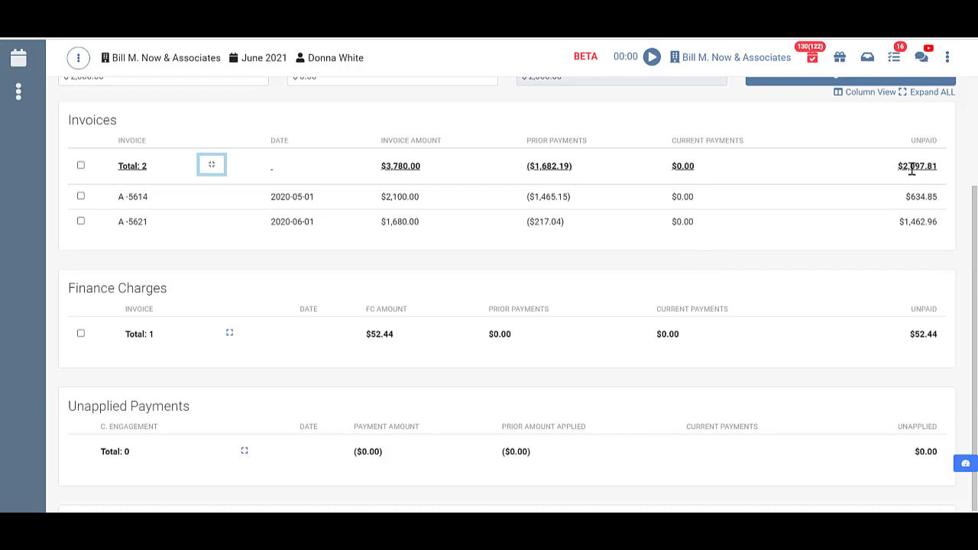
mouse_move(947, 182)
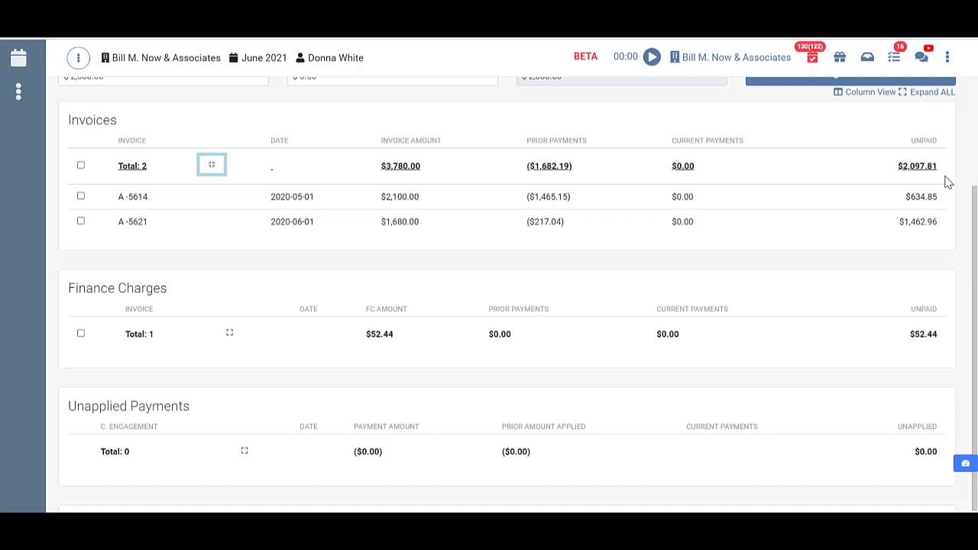
mouse_move(925, 153)
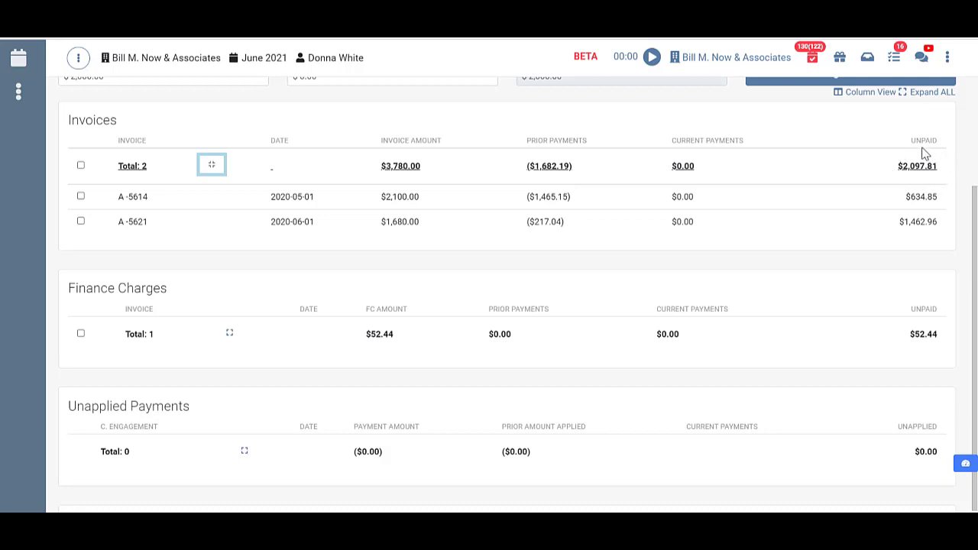
mouse_move(929, 222)
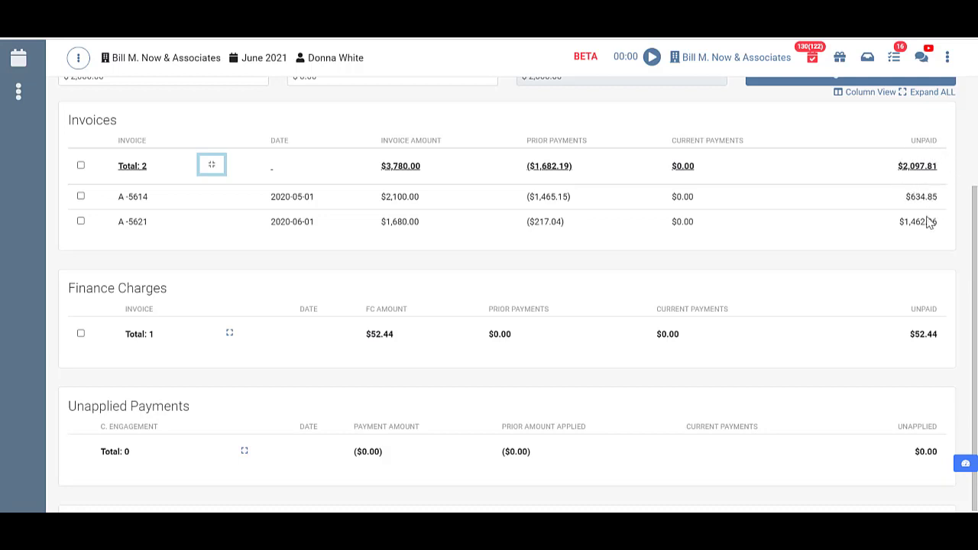
mouse_move(927, 176)
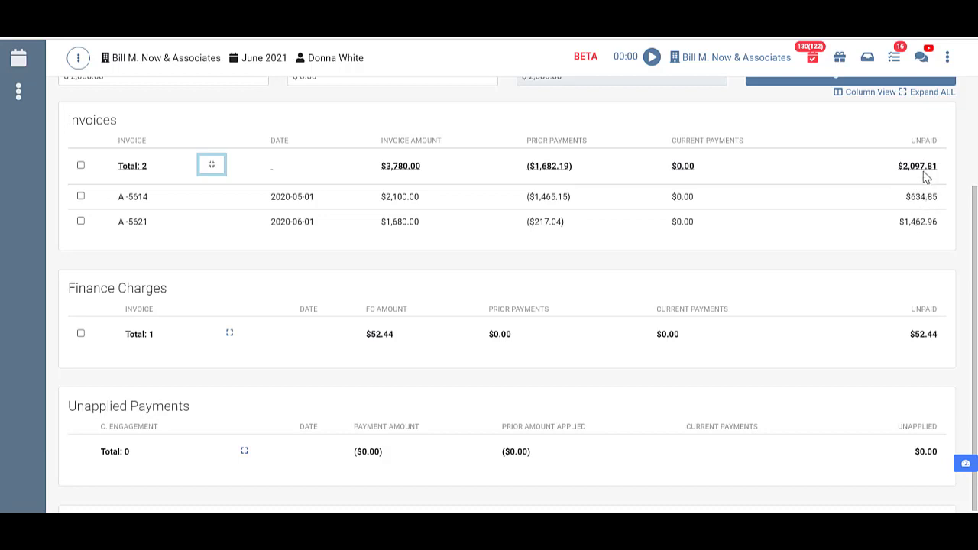
mouse_move(929, 335)
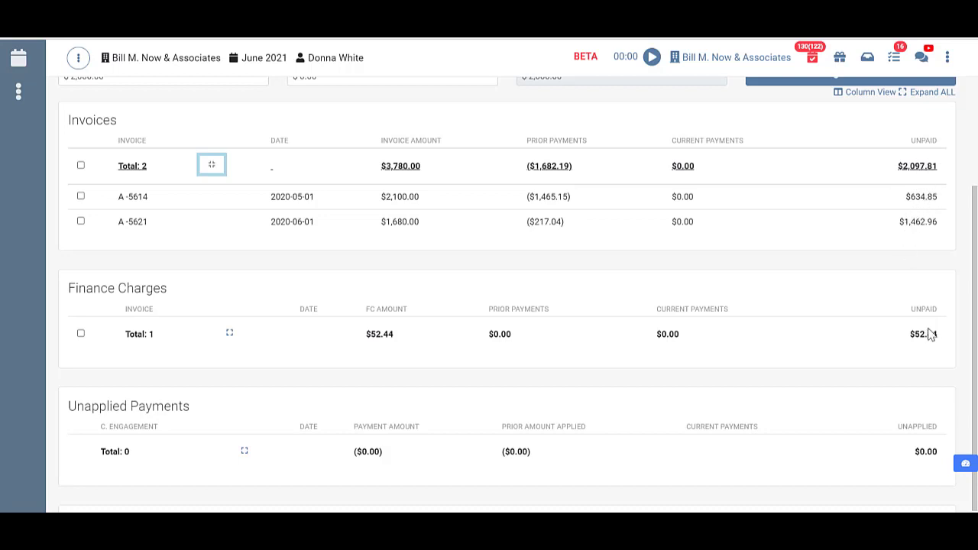
mouse_move(917, 387)
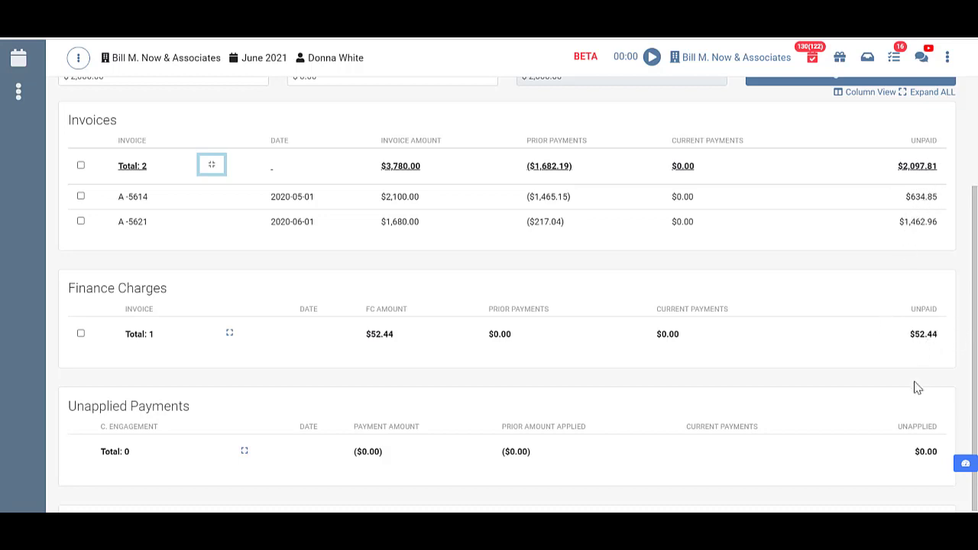
scroll(down, 3)
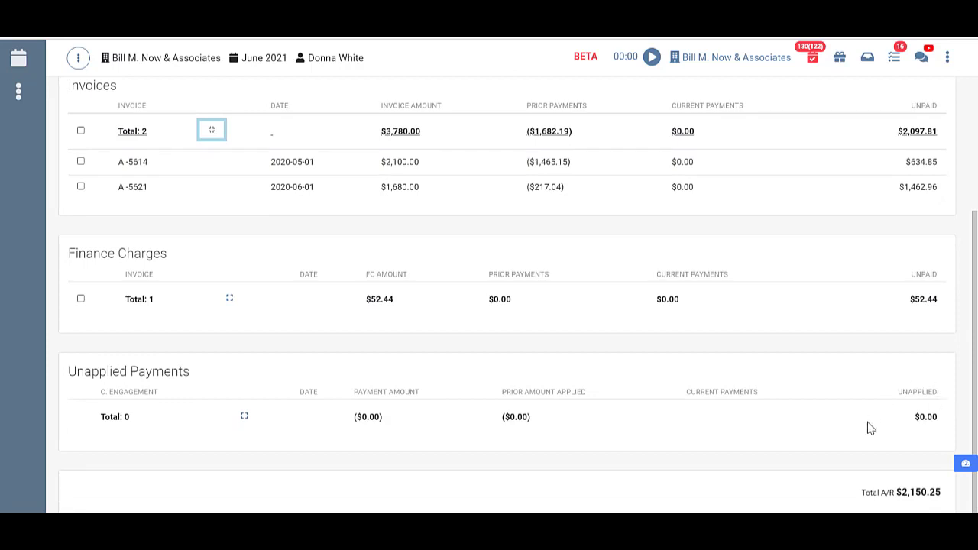
mouse_move(906, 404)
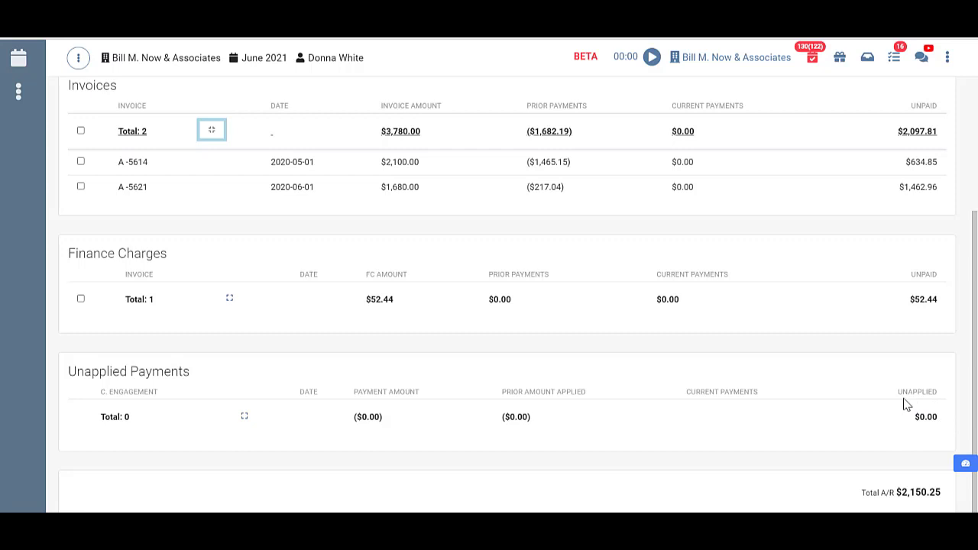
mouse_move(939, 390)
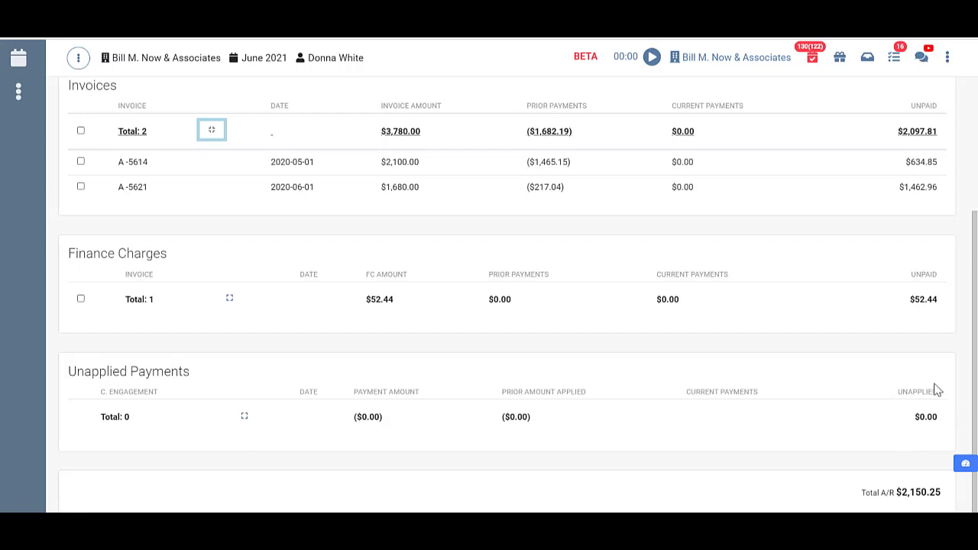
mouse_move(907, 392)
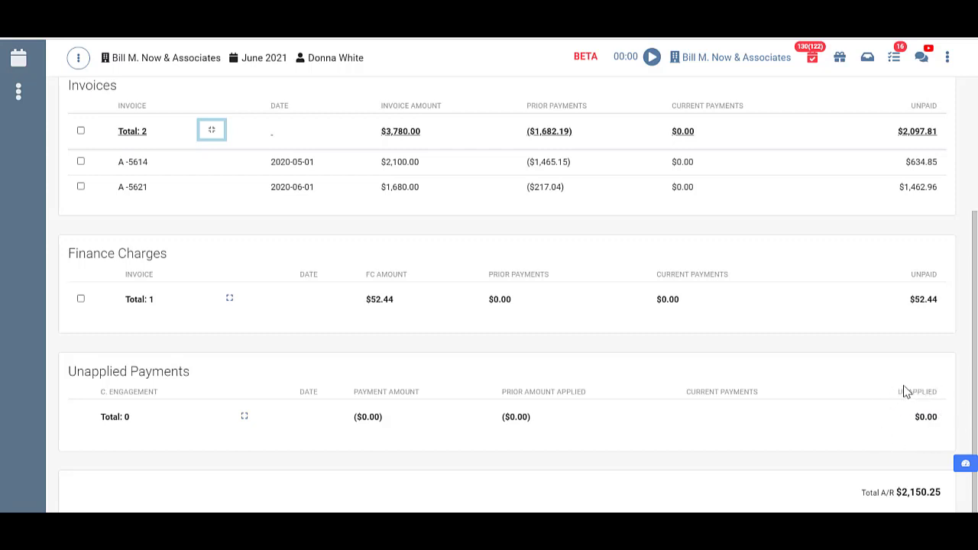
mouse_move(940, 482)
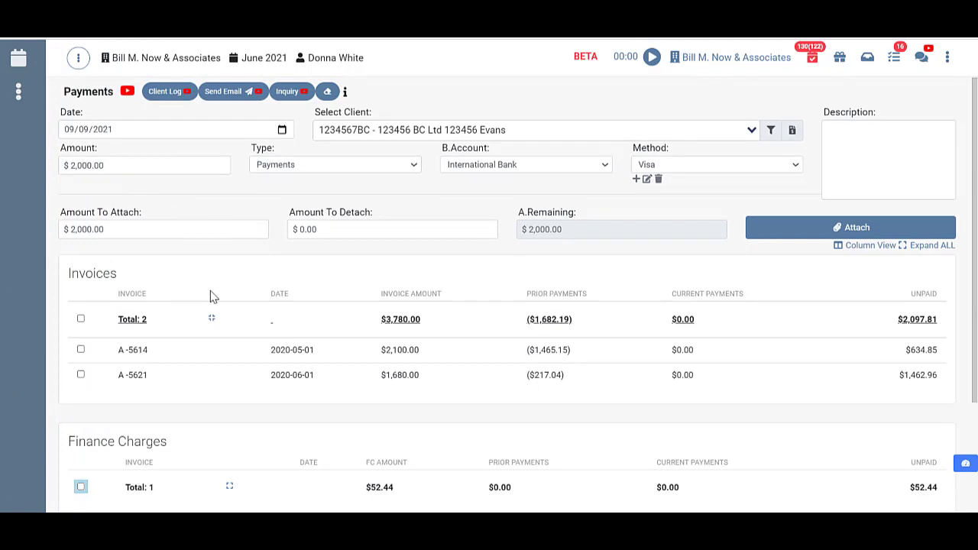
mouse_move(232, 291)
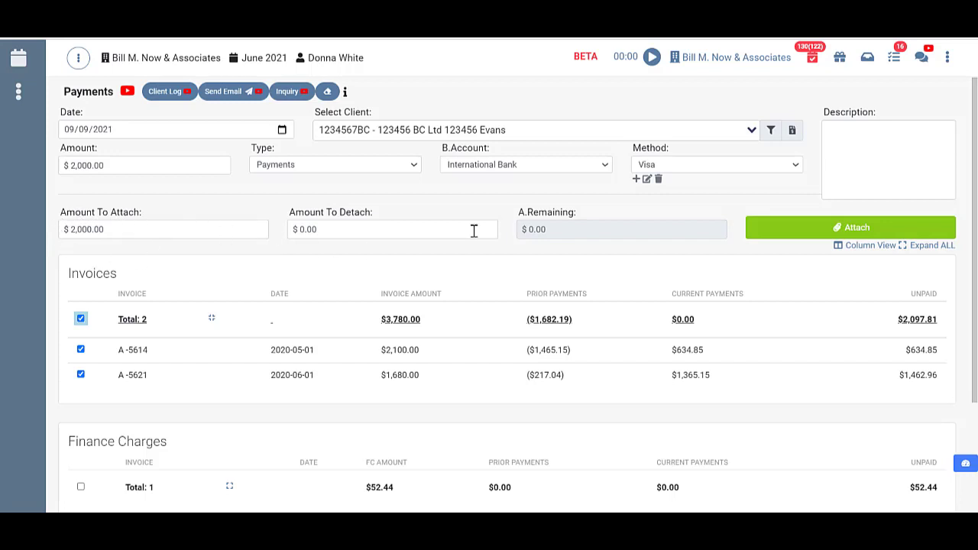
mouse_move(505, 280)
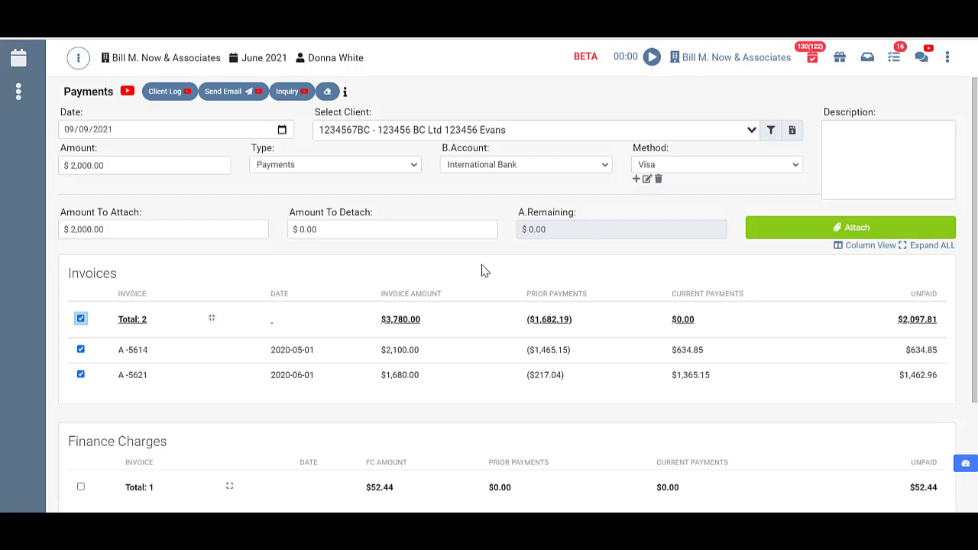
mouse_move(696, 381)
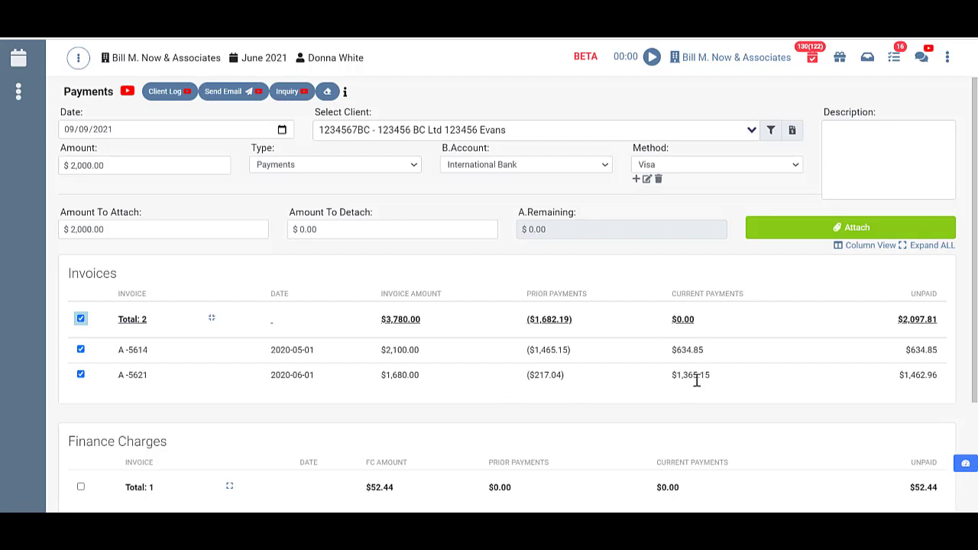
Scroll down to review $634.85 applied to A-5614 and $1,365.15 to A-5621.
scroll(down, 3)
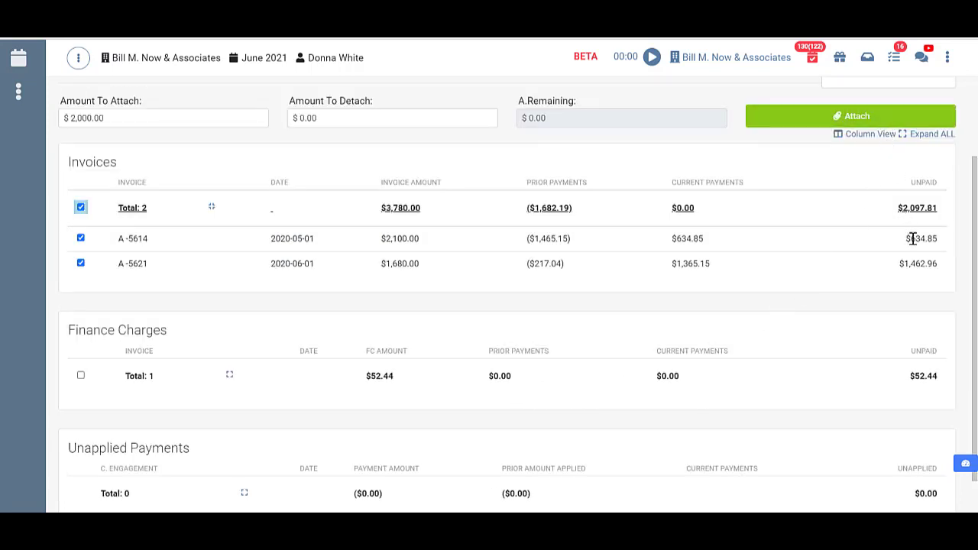
scroll(down, 3)
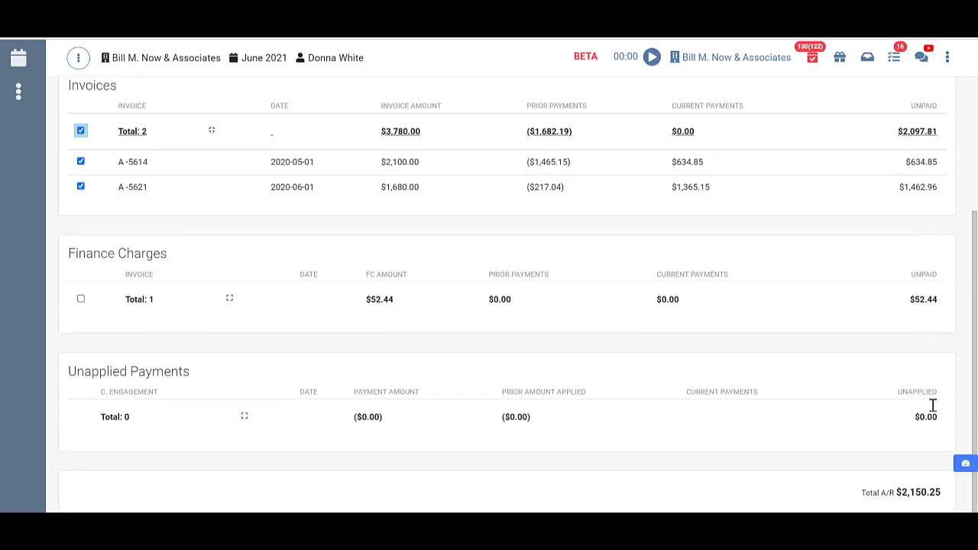
mouse_move(916, 480)
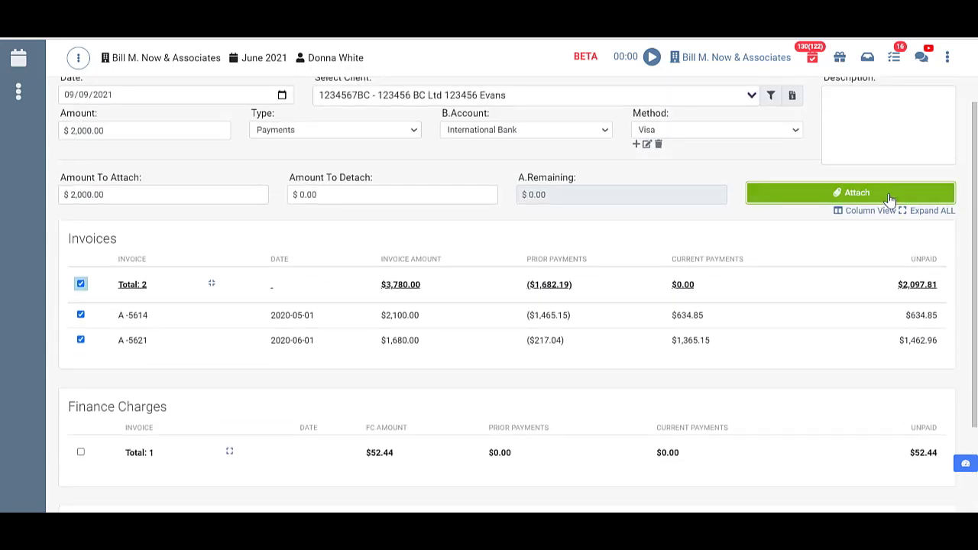
Attach the payment, dismiss the client list, and verify Total A/R of $150.25.
click(849, 191)
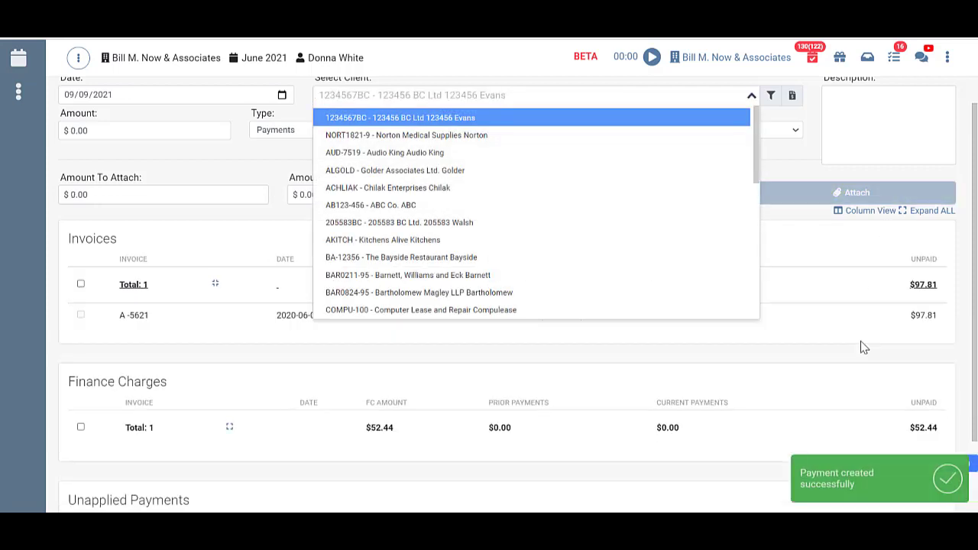
click(416, 117)
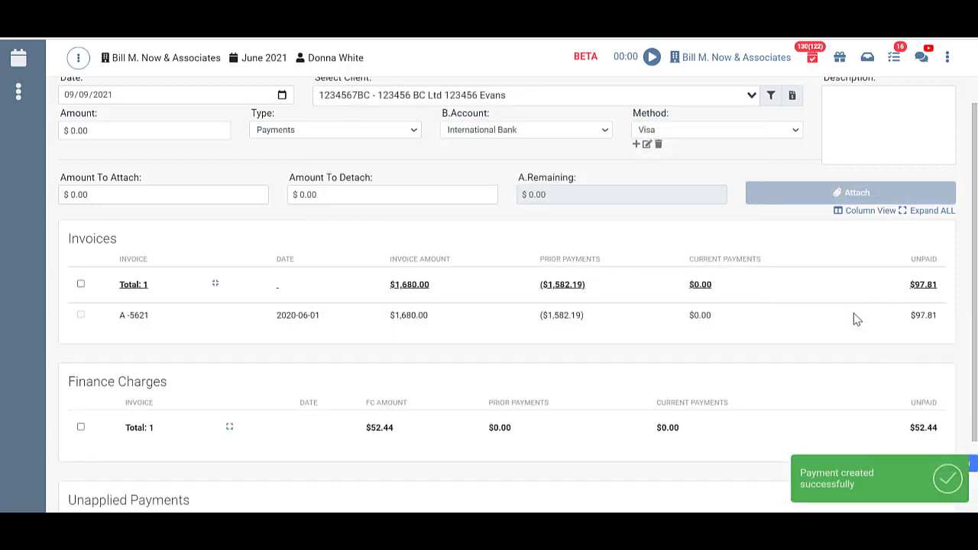
scroll(down, 3)
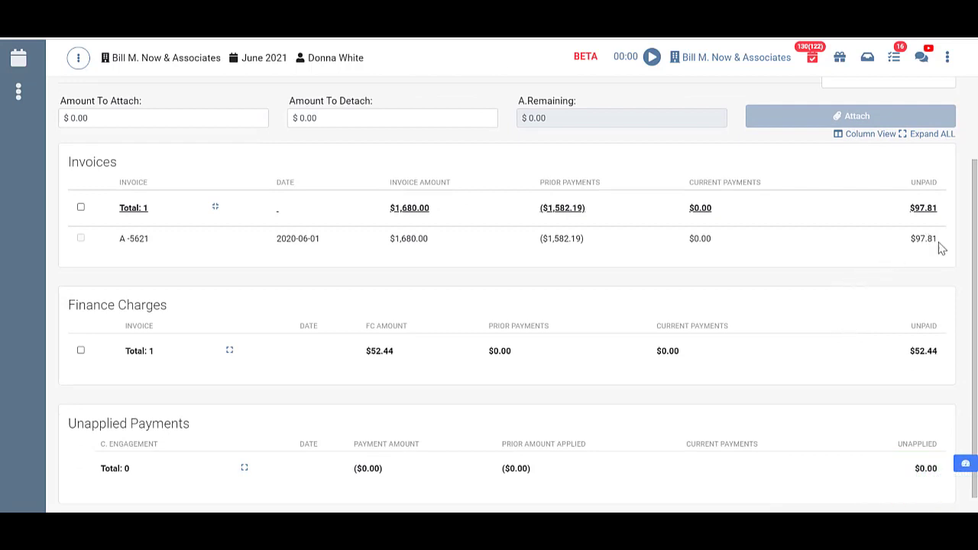
mouse_move(889, 240)
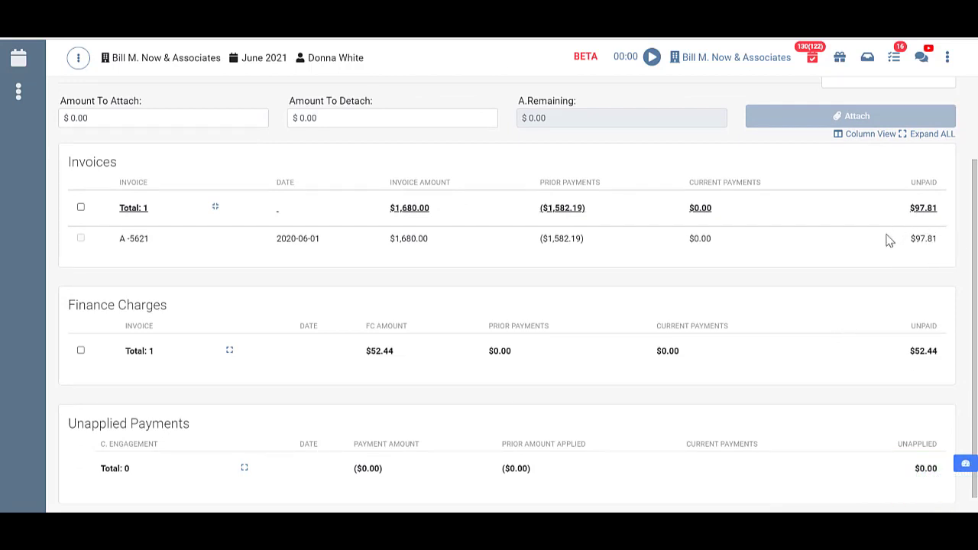
mouse_move(263, 157)
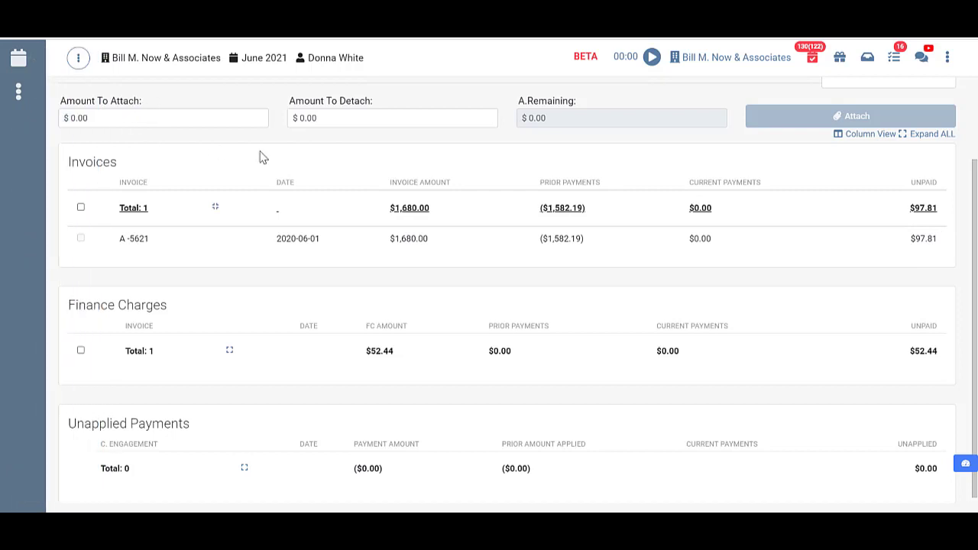
scroll(down, 3)
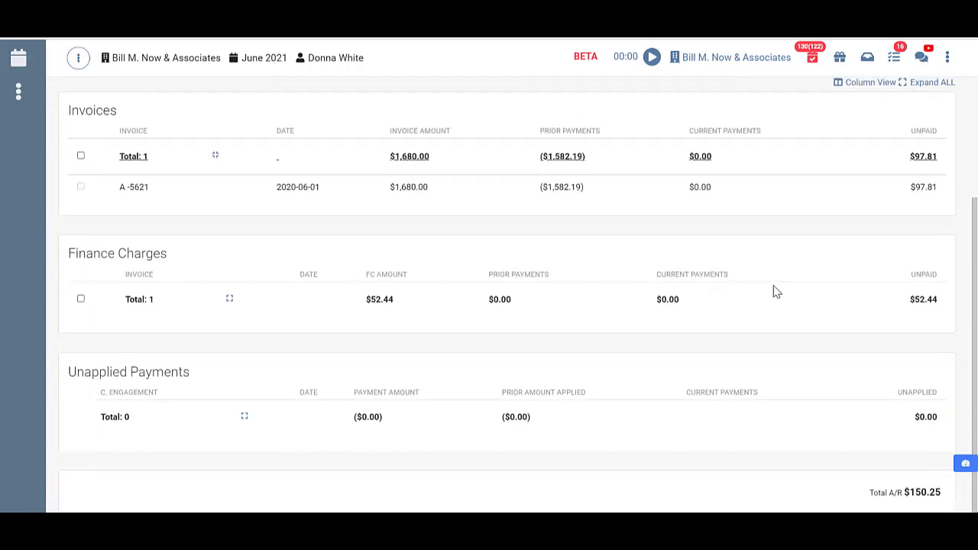
mouse_move(856, 511)
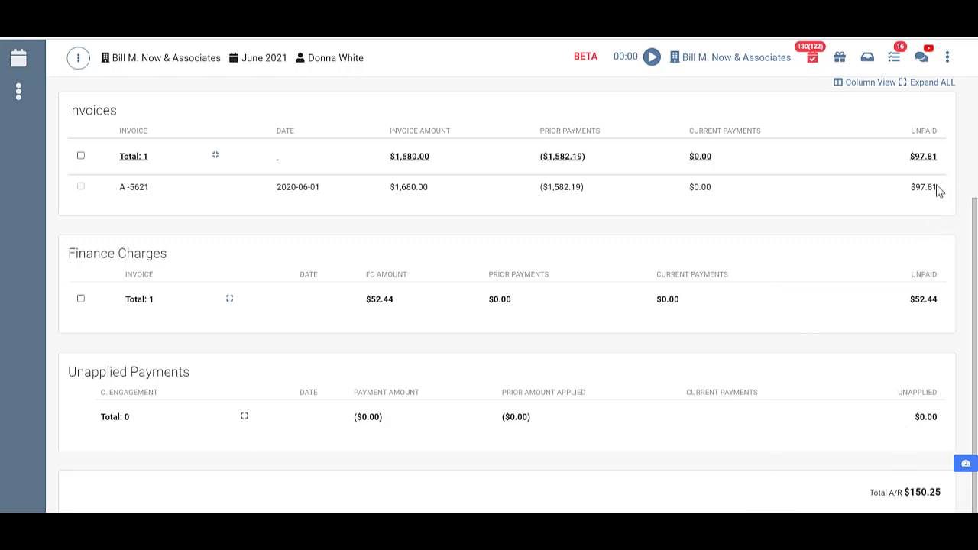
mouse_move(942, 420)
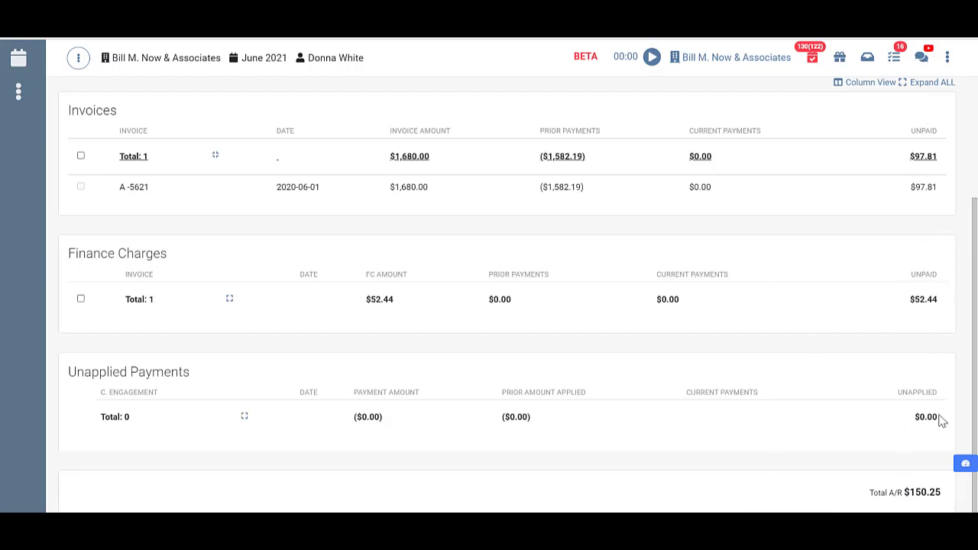
mouse_move(954, 476)
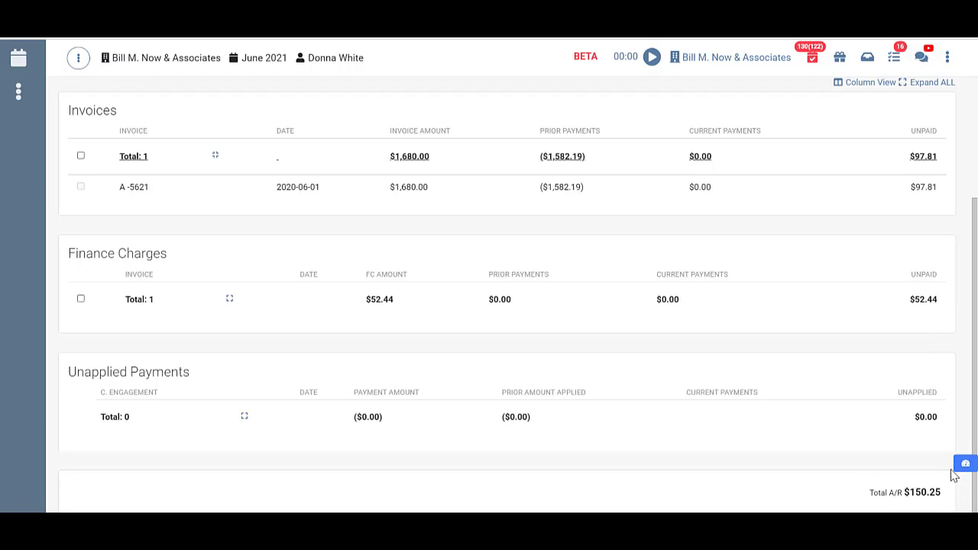
mouse_move(928, 476)
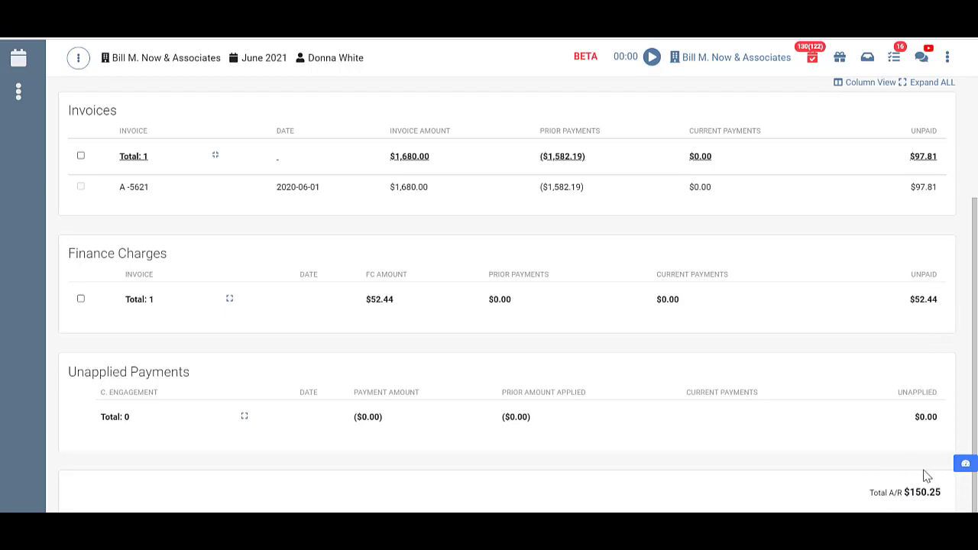